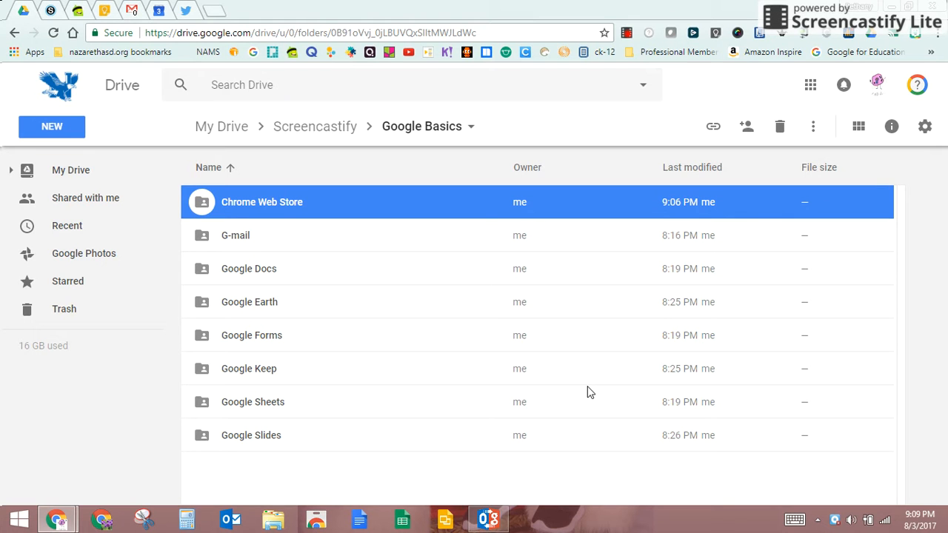
pyautogui.moveTo(575, 400)
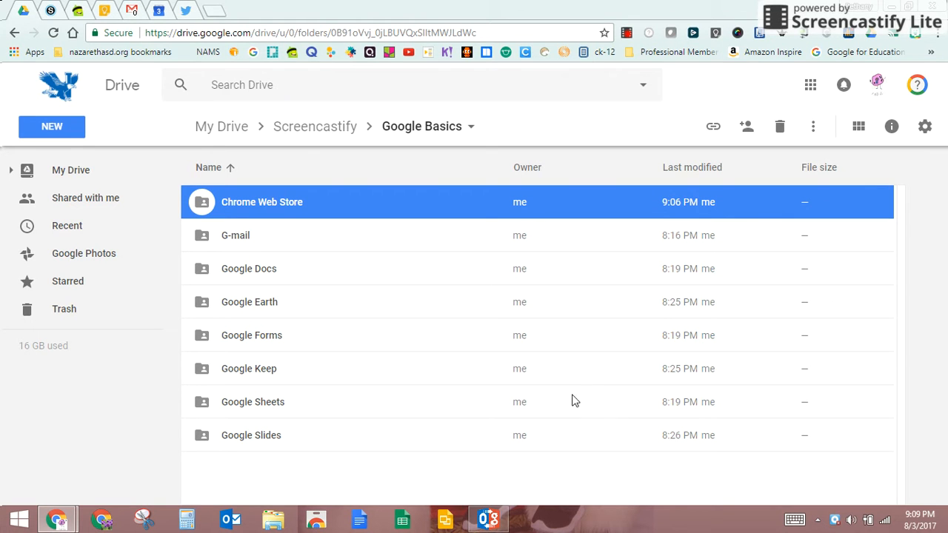
pyautogui.moveTo(317, 518)
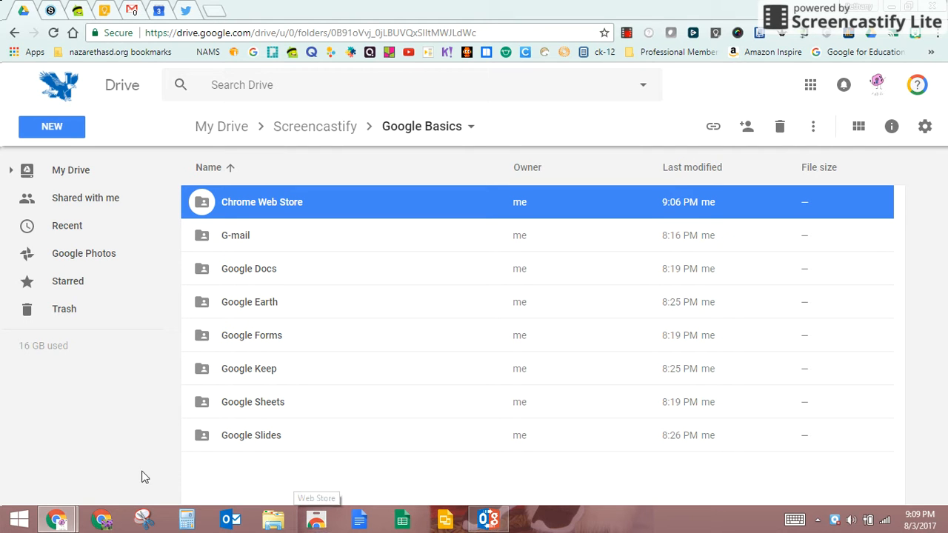
pyautogui.moveTo(625, 531)
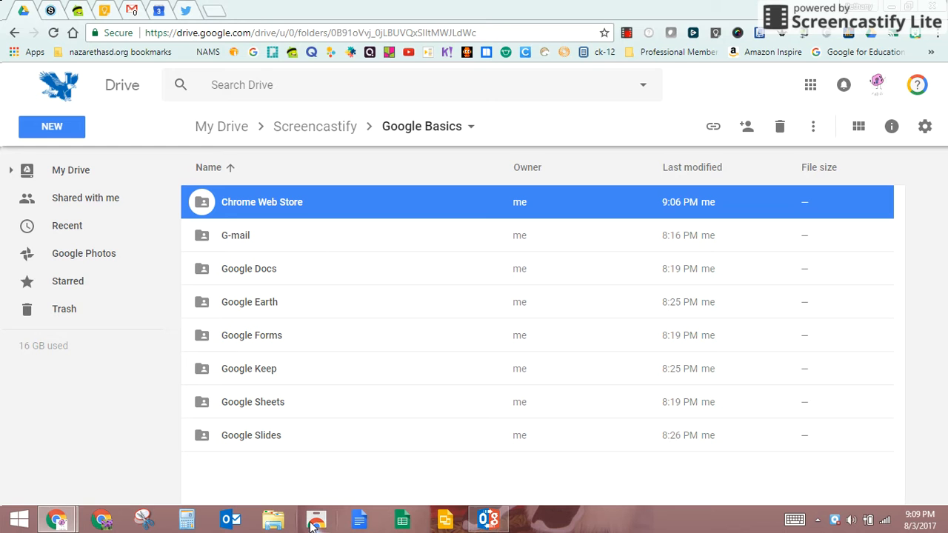
pyautogui.moveTo(317, 519)
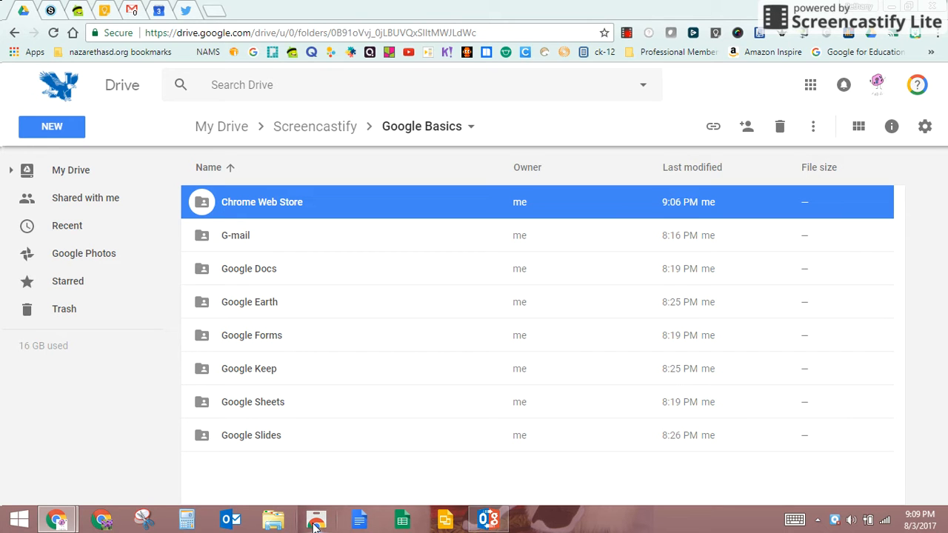
# Search the store for 'science', review the matching extensions and themes, then return home
pyautogui.doubleClick(263, 201)
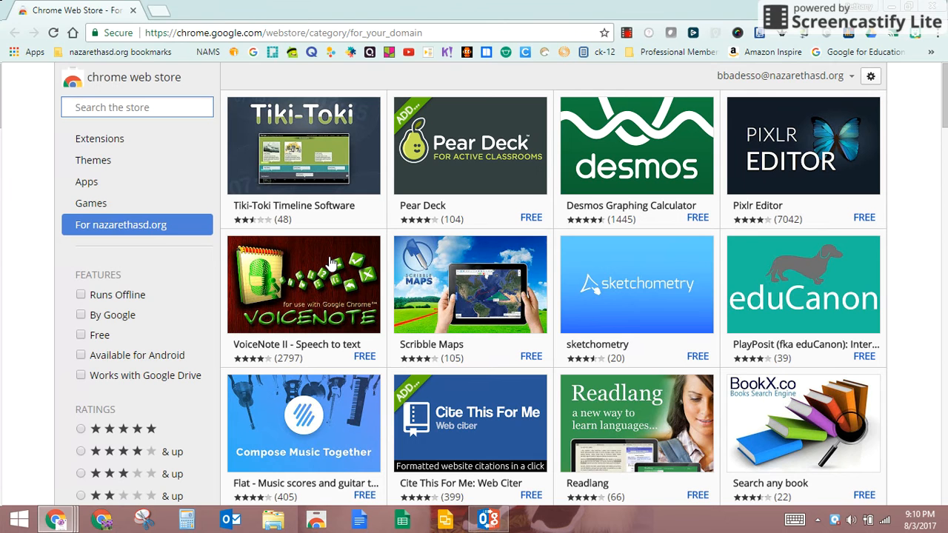
pyautogui.moveTo(806, 85)
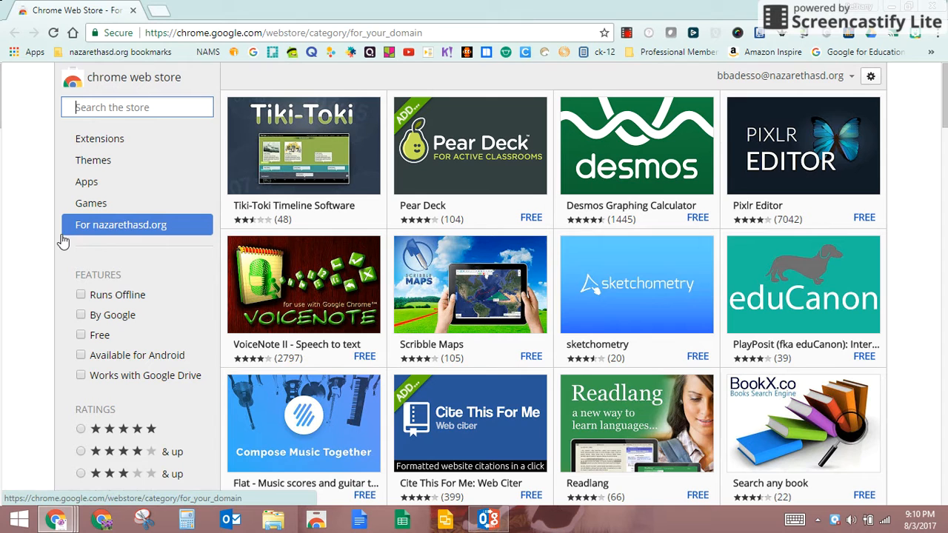
pyautogui.moveTo(163, 243)
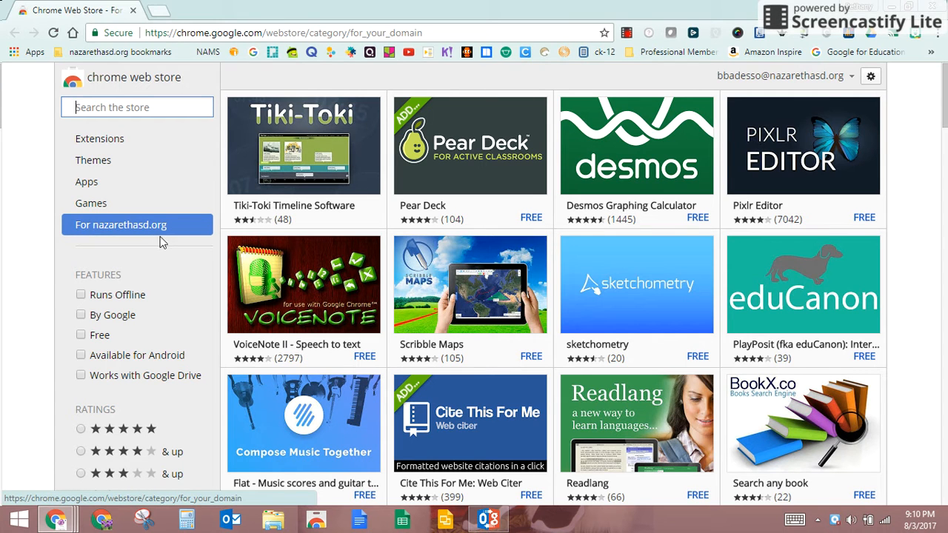
pyautogui.moveTo(162, 240)
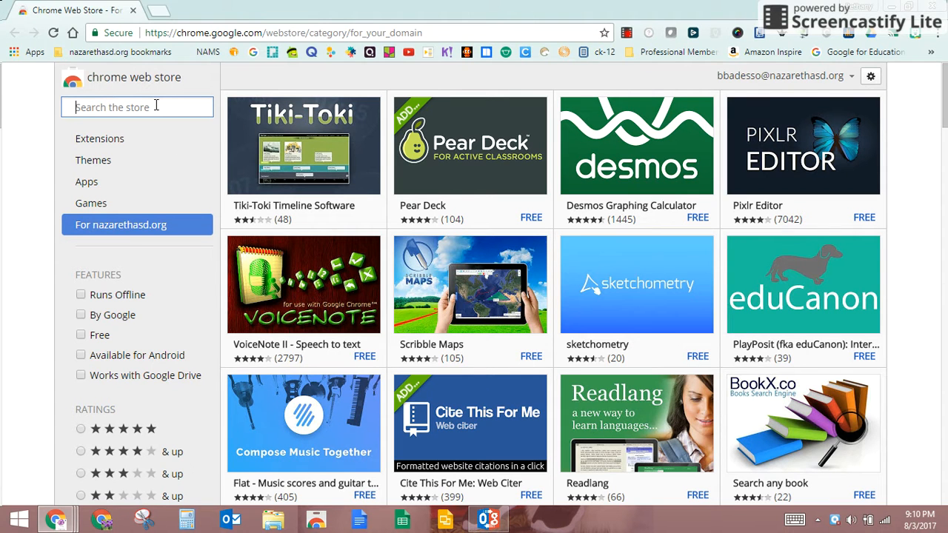
pyautogui.write('science')
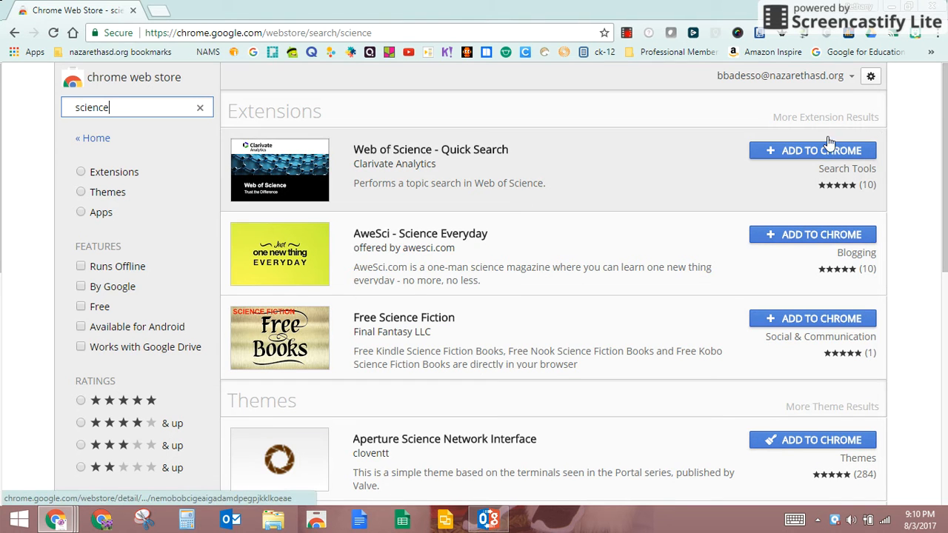
pyautogui.scroll(-3)
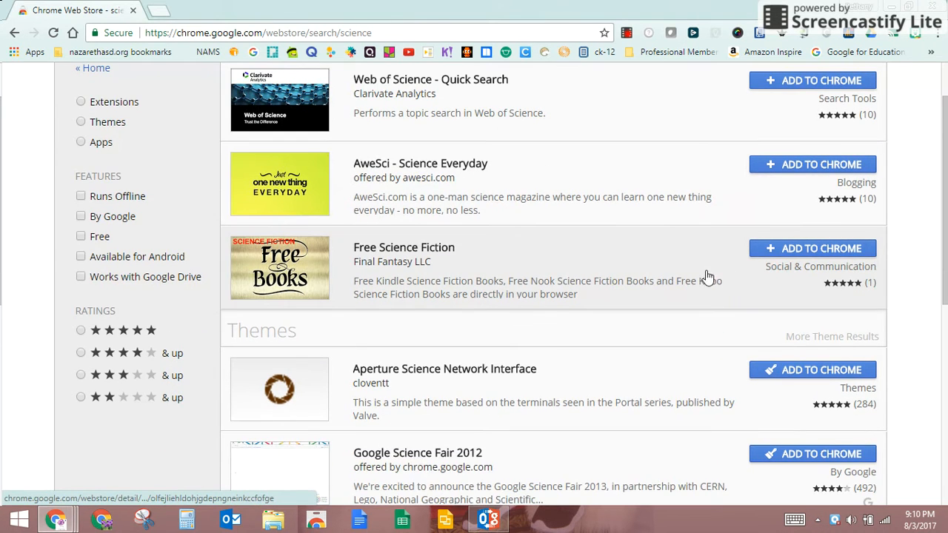
pyautogui.scroll(3)
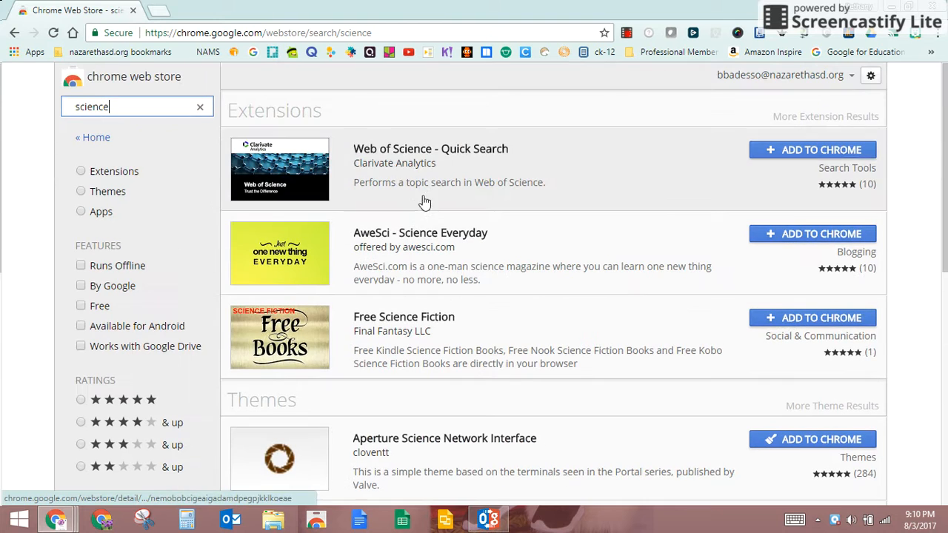
pyautogui.click(199, 107)
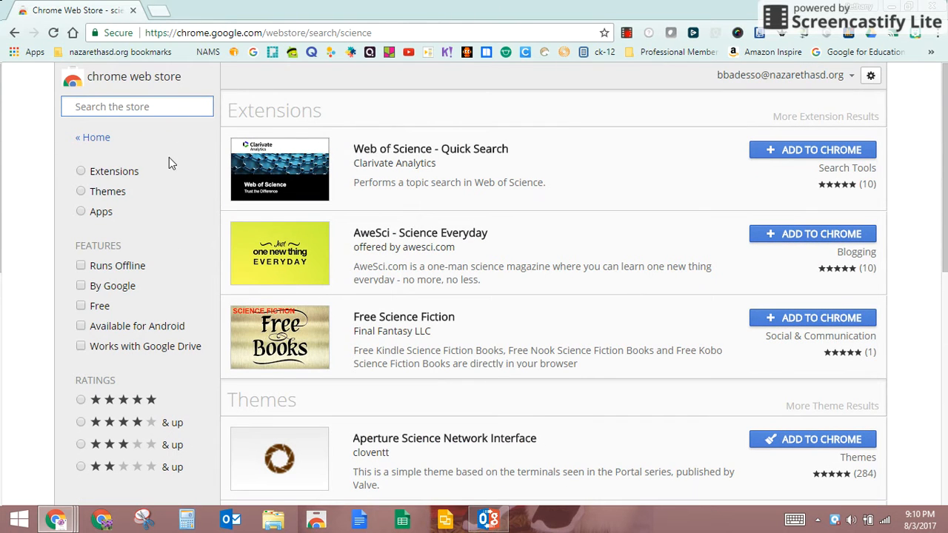
# Browse the Extensions category through its Featured and Get Started collections
pyautogui.click(112, 172)
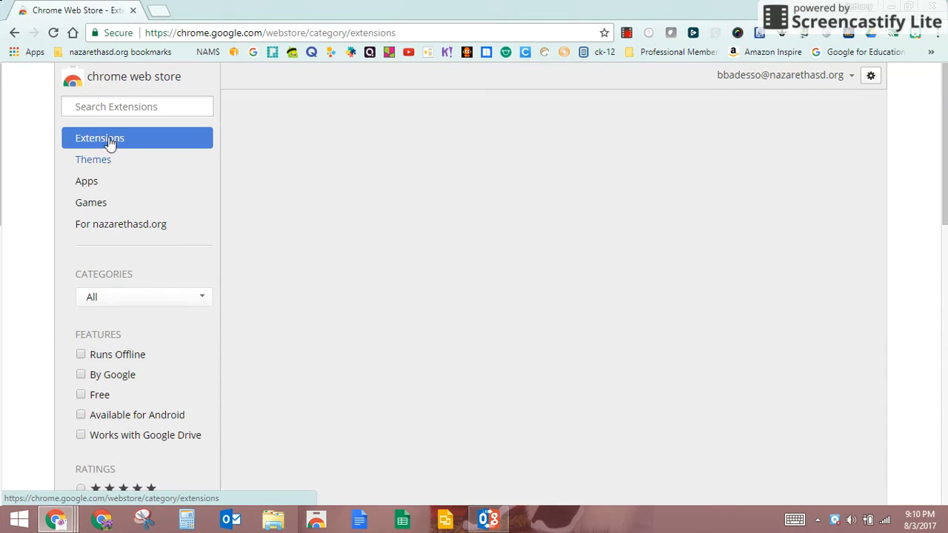
pyautogui.click(100, 137)
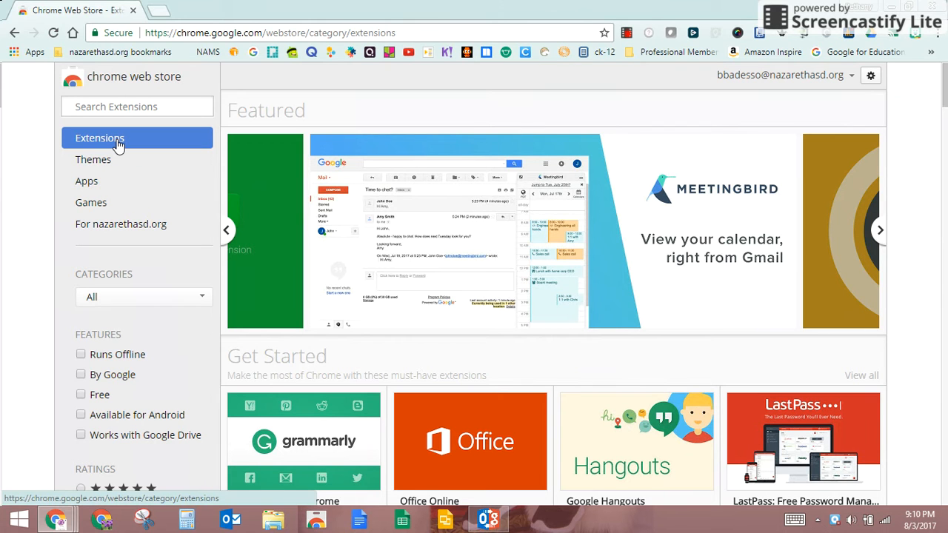
pyautogui.click(880, 229)
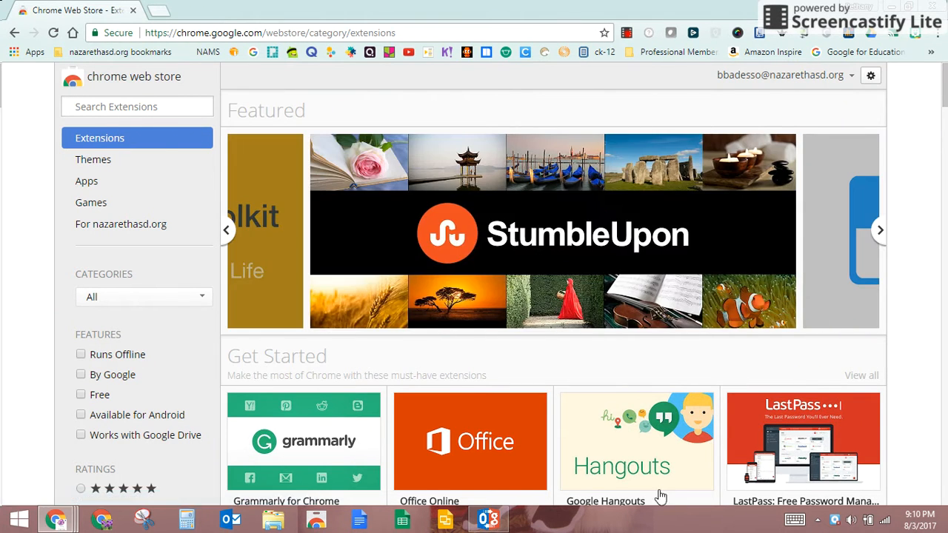
pyautogui.scroll(-3)
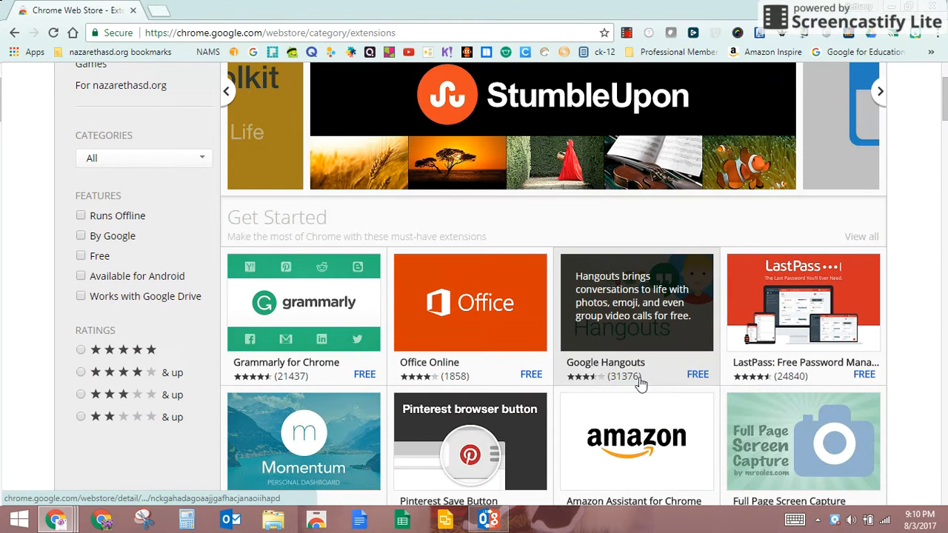
pyautogui.moveTo(655, 376)
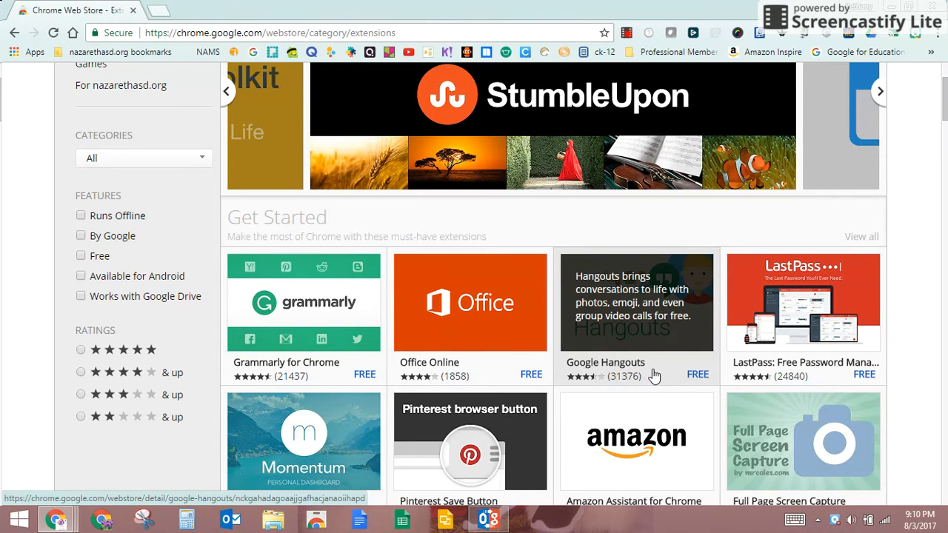
pyautogui.scroll(-3)
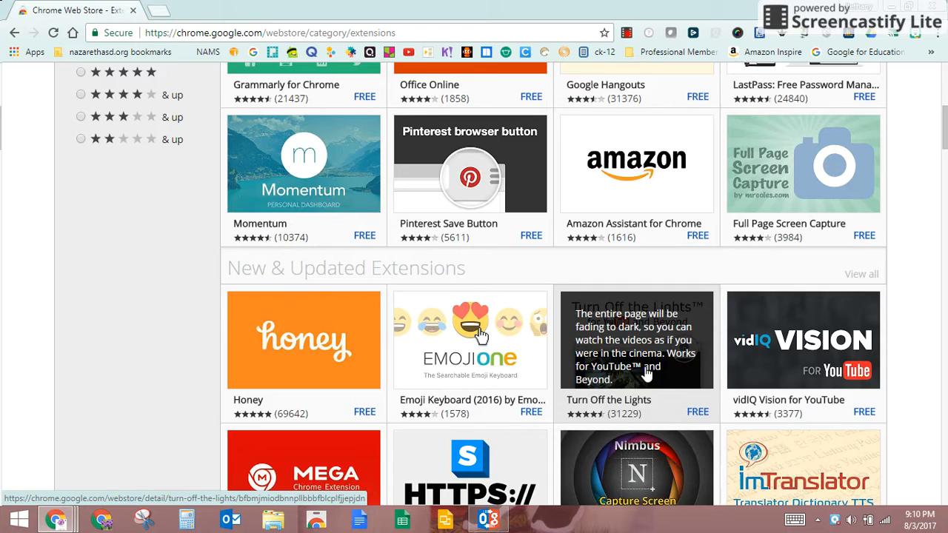
# Search the store for 'google keep' and review the already-added Google Keep extension results
pyautogui.write('google')
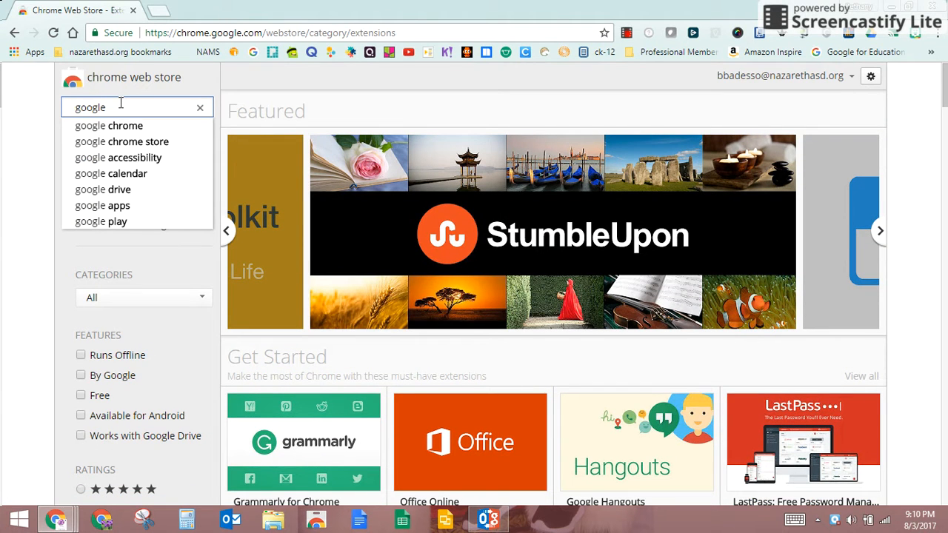
pyautogui.write('keep')
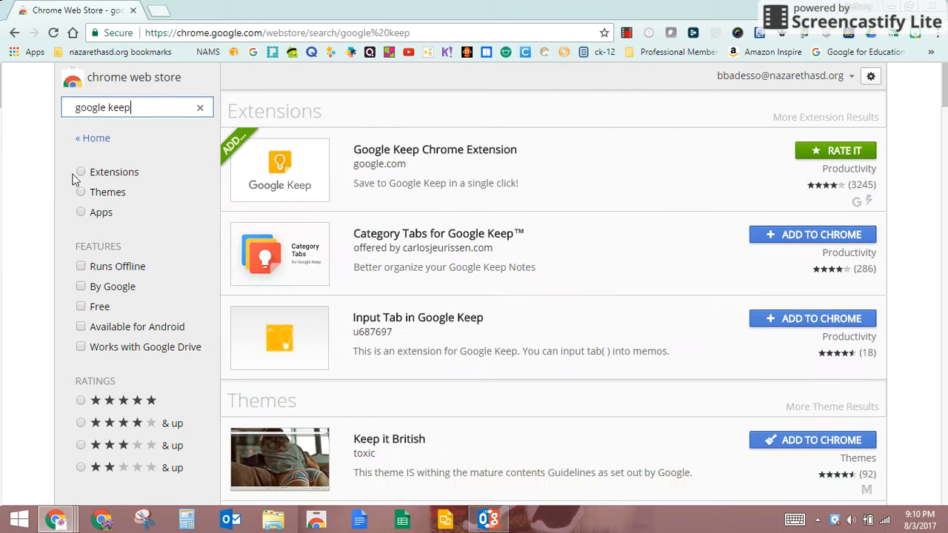
pyautogui.moveTo(305, 183)
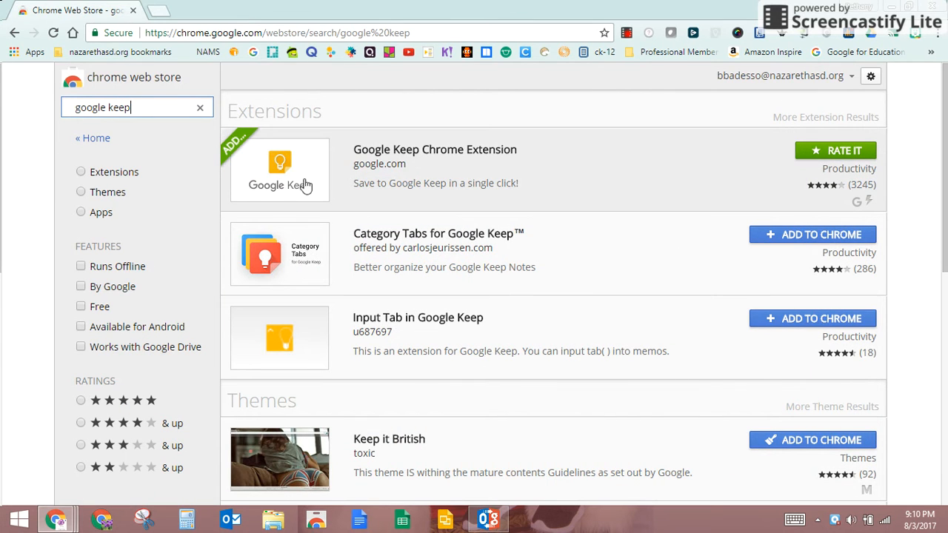
pyautogui.moveTo(400, 181)
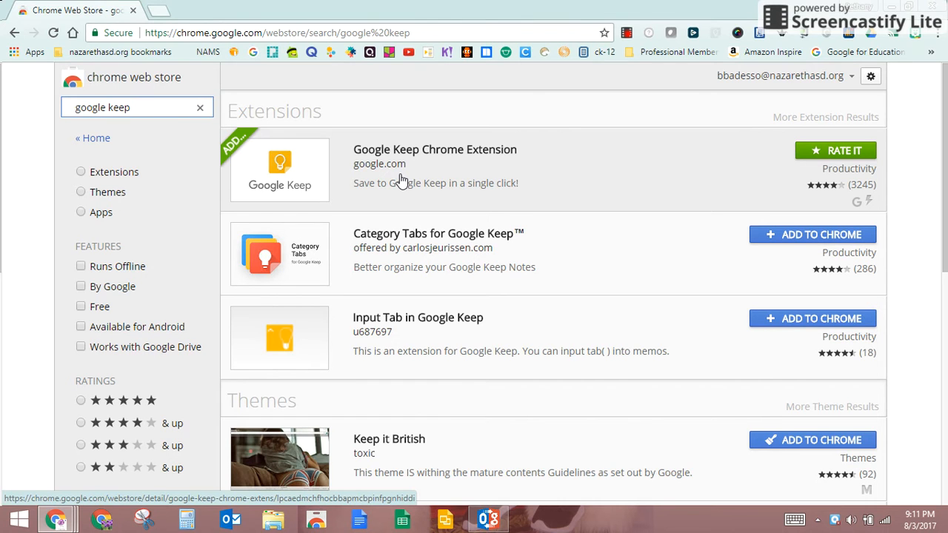
pyautogui.moveTo(637, 118)
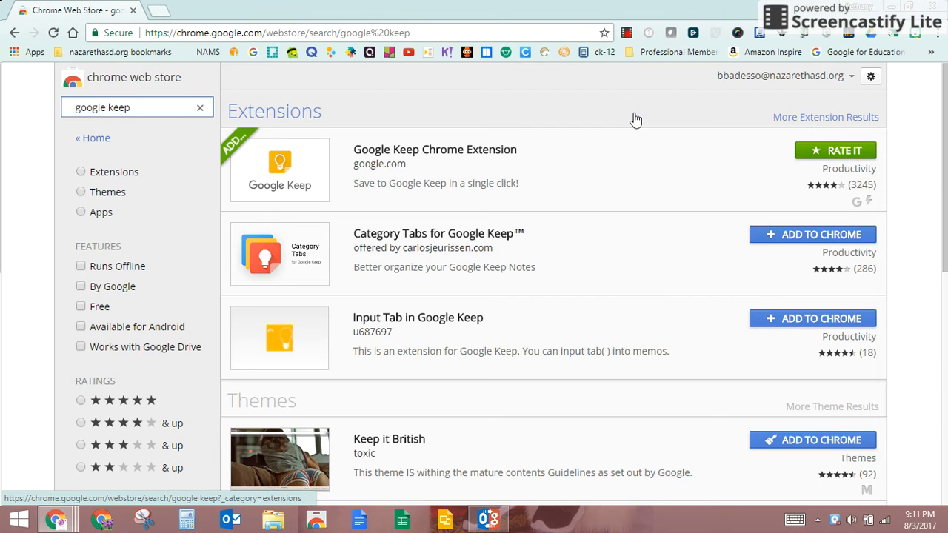
pyautogui.click(136, 106)
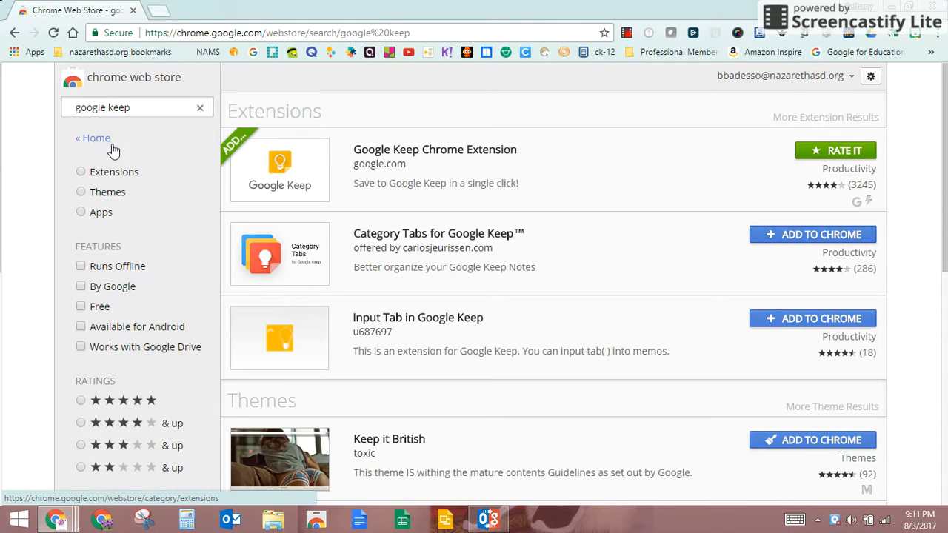
# From the extensions home, open the Pinterest Save Button details in the Get Started row
pyautogui.click(92, 138)
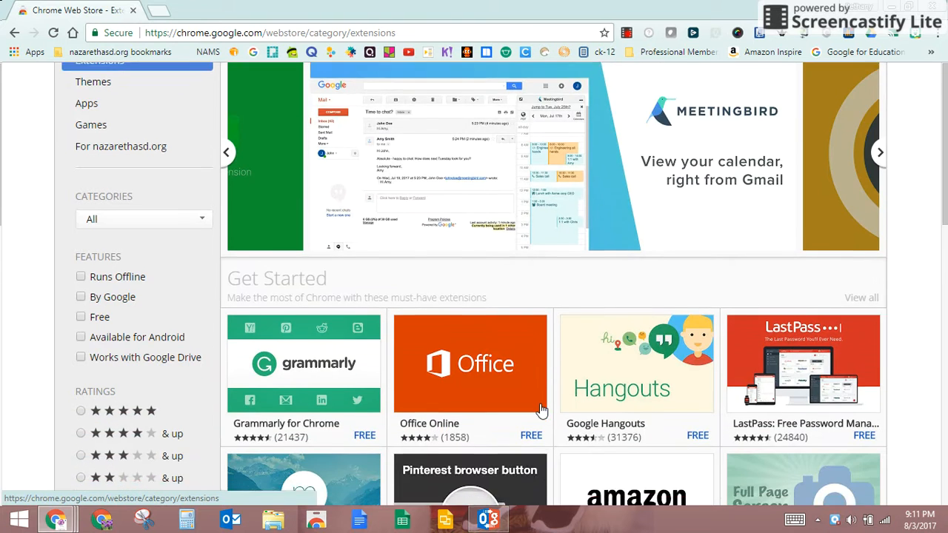
pyautogui.scroll(-3)
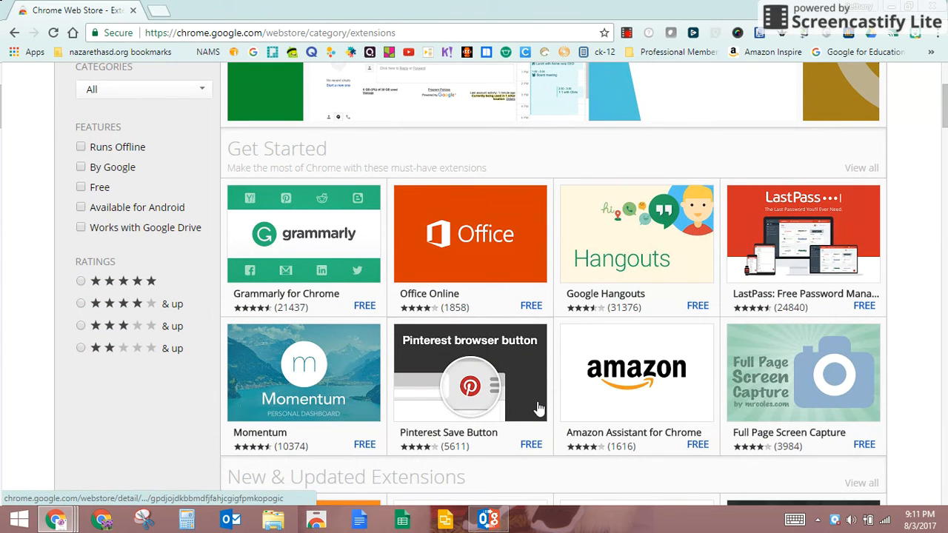
pyautogui.scroll(-3)
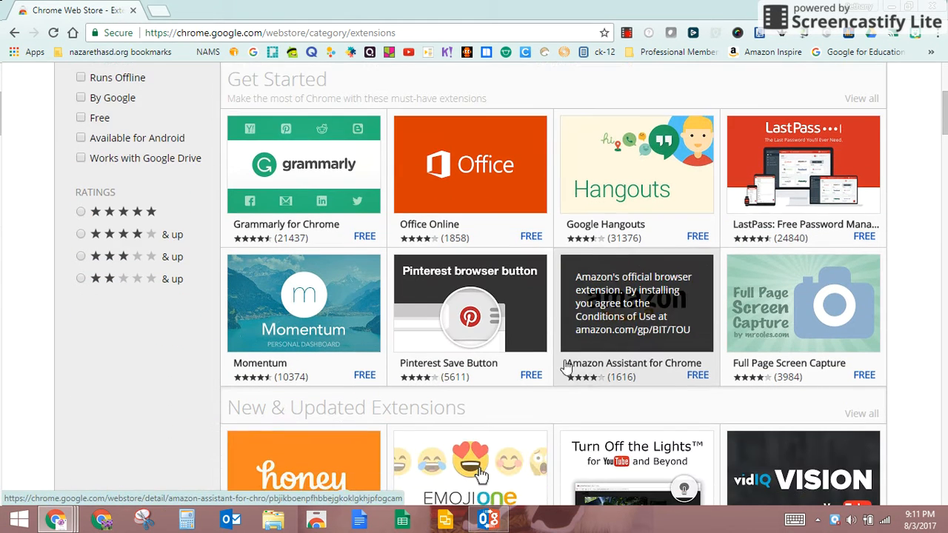
pyautogui.moveTo(495, 335)
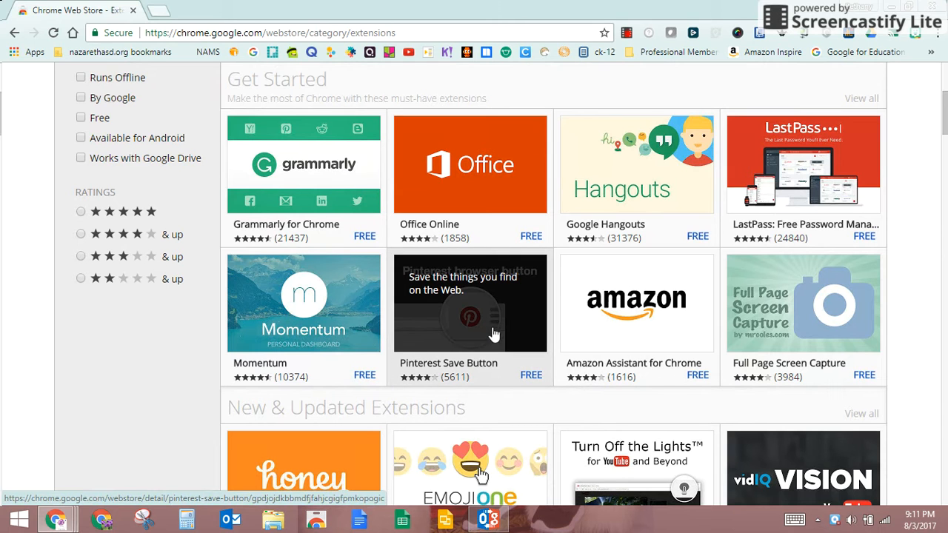
pyautogui.click(470, 303)
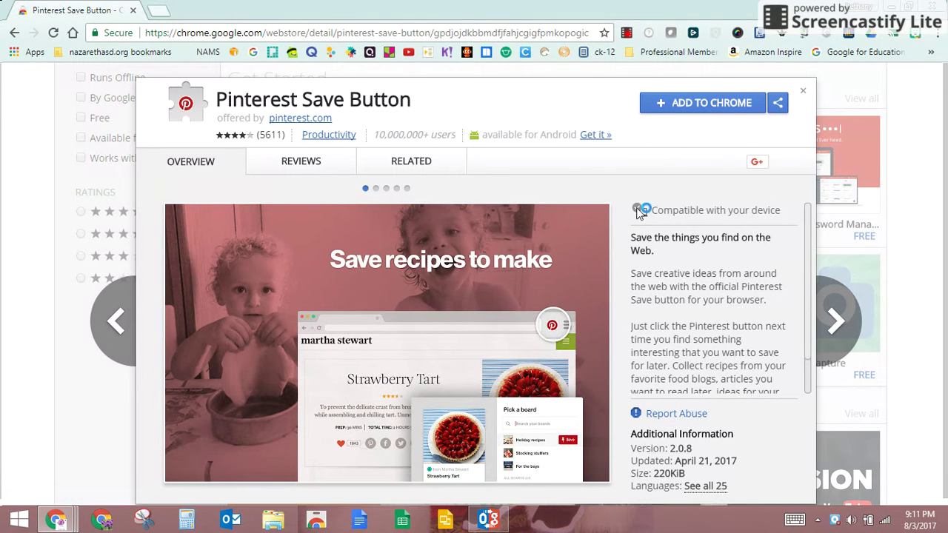
pyautogui.moveTo(670, 107)
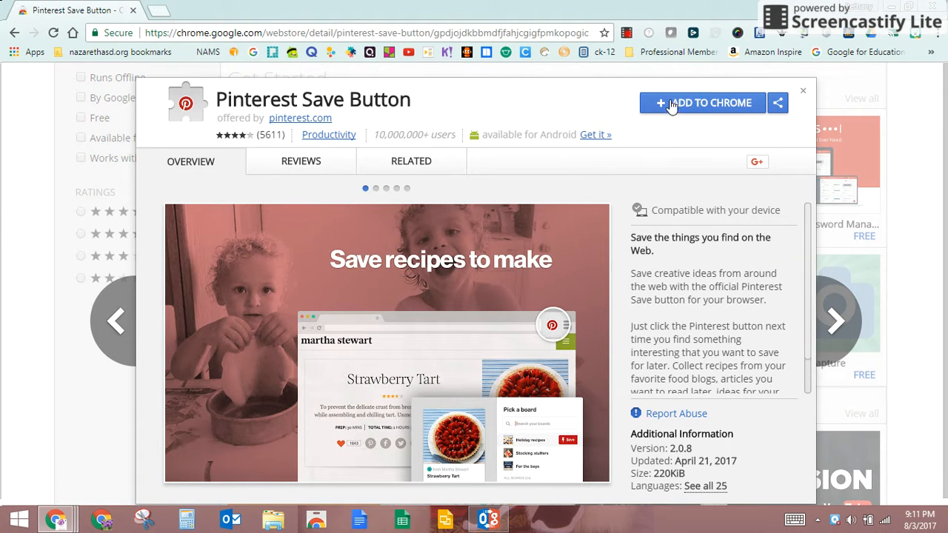
# Add the Pinterest Save Button to Chrome and confirm the installation
pyautogui.click(712, 104)
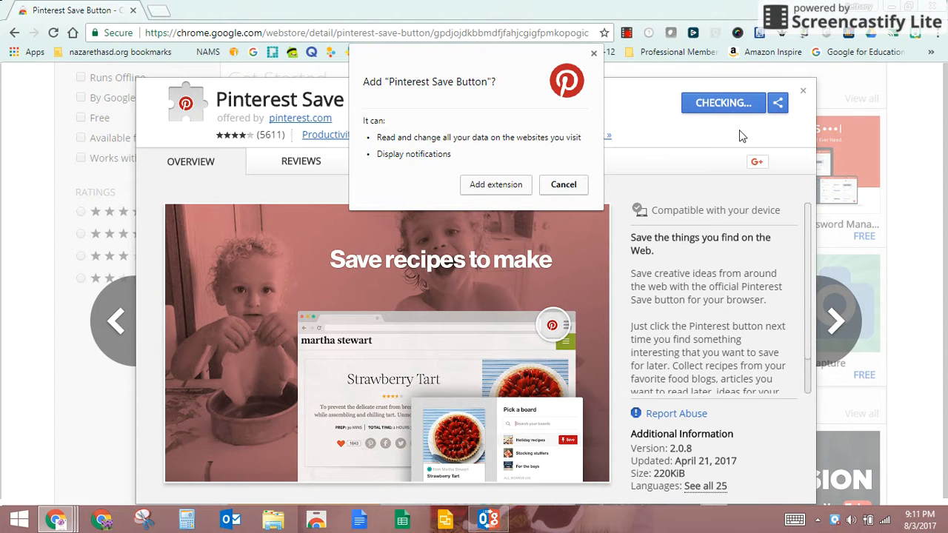
pyautogui.click(563, 184)
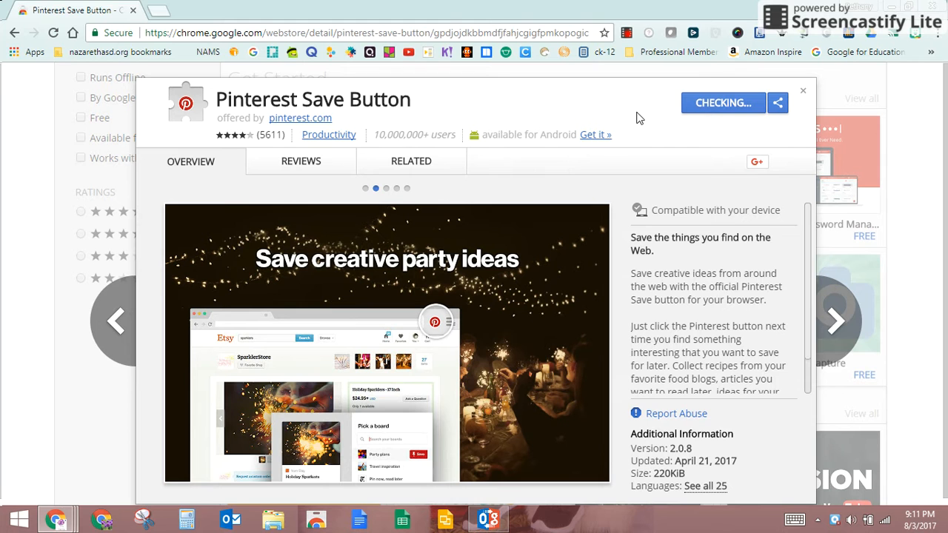
pyautogui.click(723, 102)
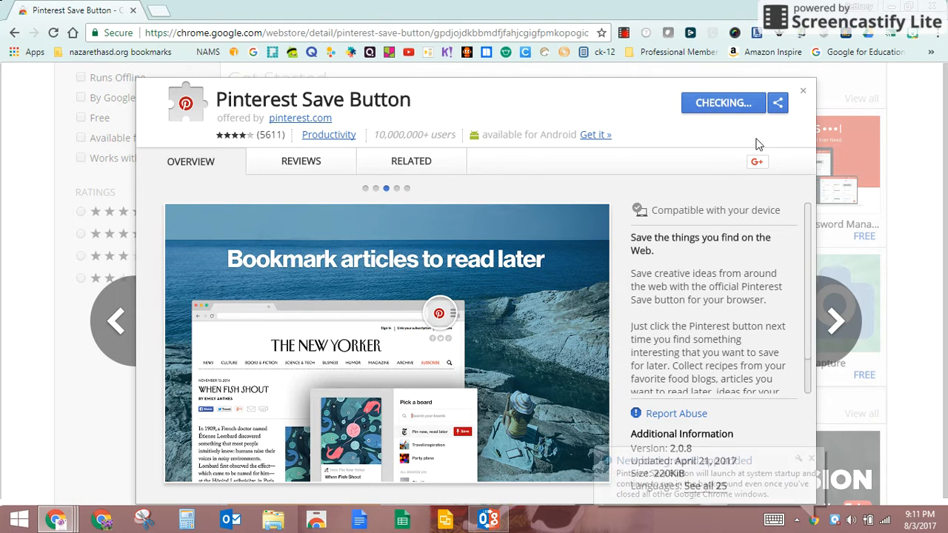
pyautogui.click(723, 102)
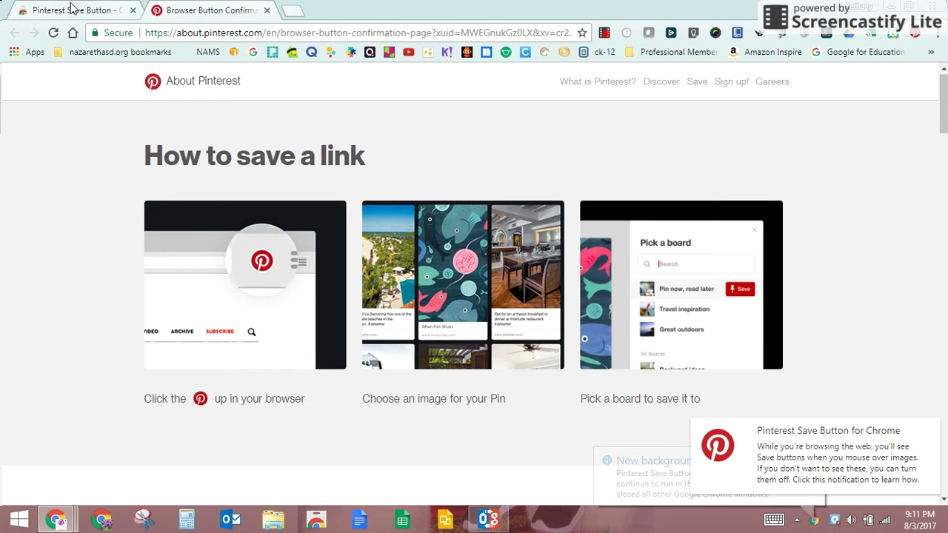
# Return to the store tab, close the details and go back to the Extensions page
pyautogui.click(267, 11)
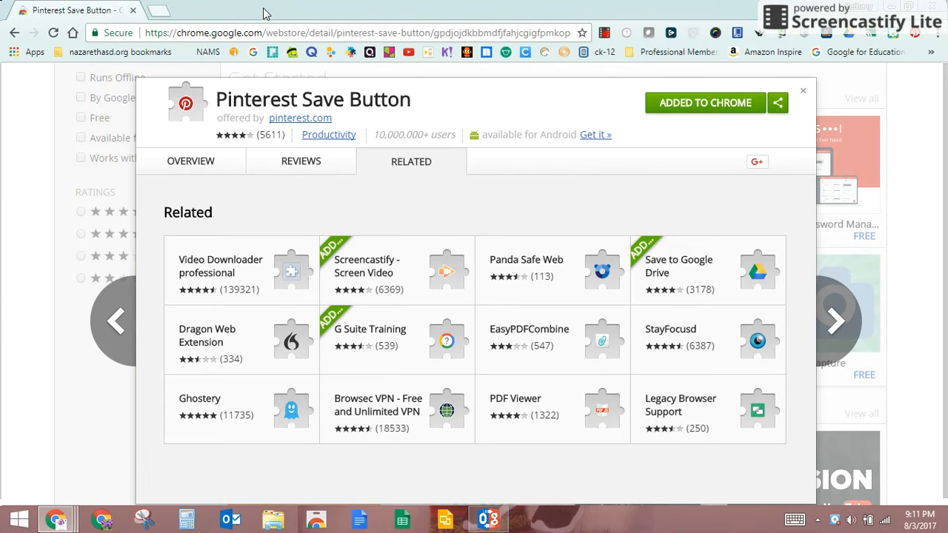
pyautogui.click(803, 90)
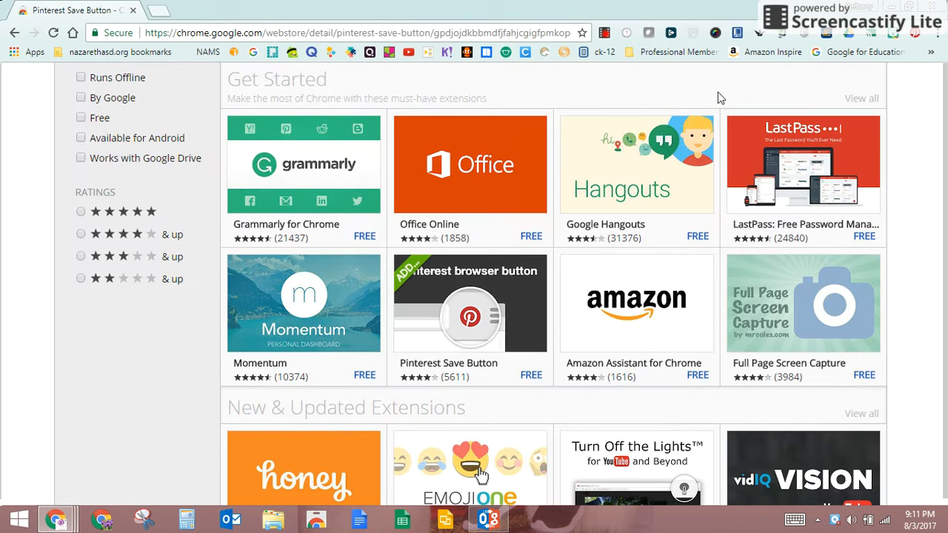
pyautogui.click(15, 33)
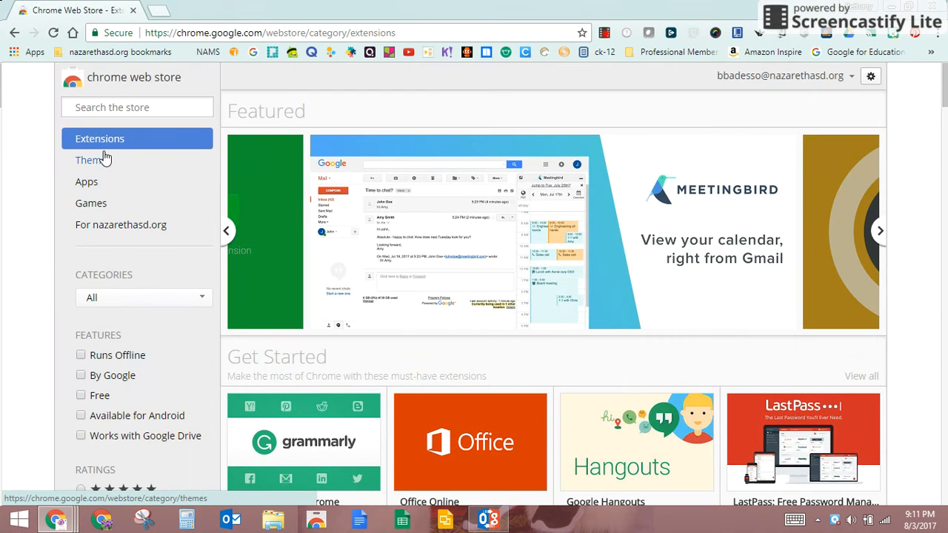
# Filter extensions by Runs Offline, then by By Google instead, and review the Google-made results
pyautogui.scroll(-3)
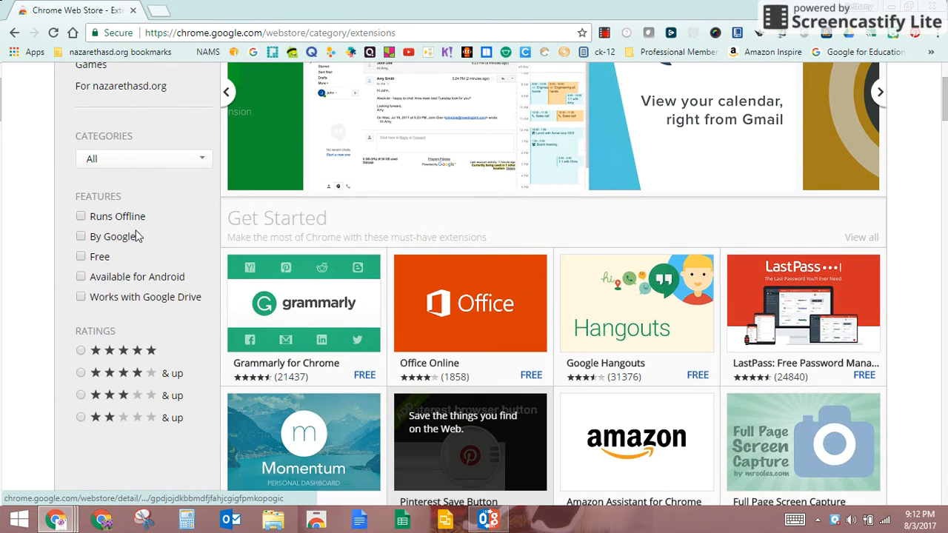
pyautogui.click(80, 216)
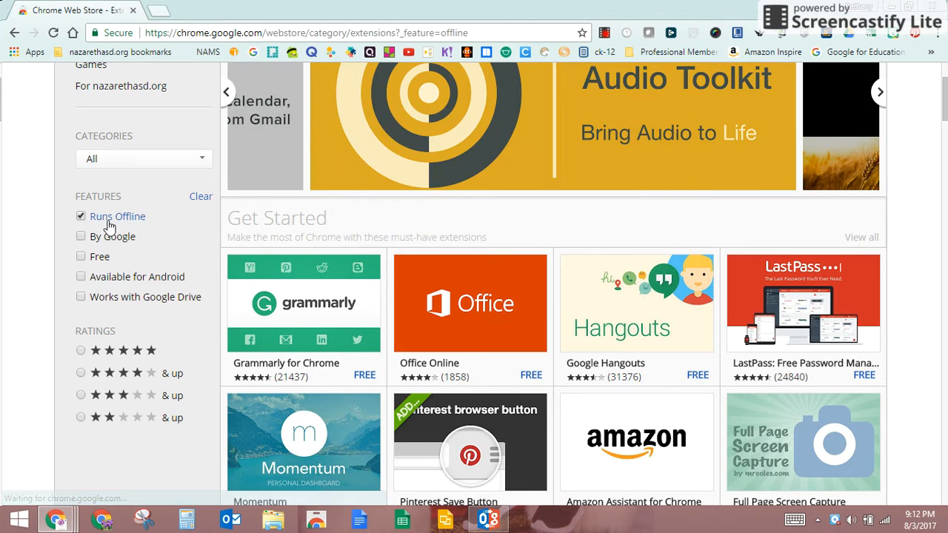
pyautogui.scroll(3)
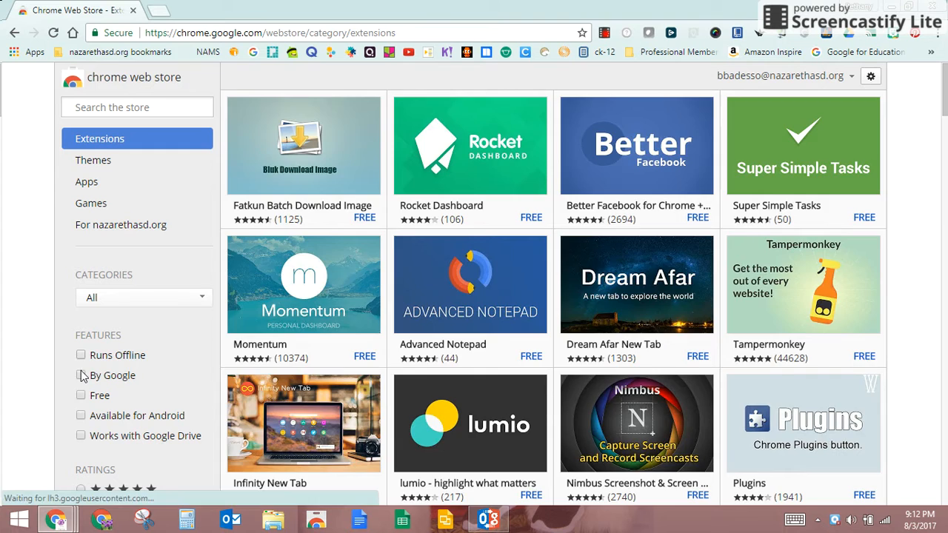
pyautogui.click(80, 377)
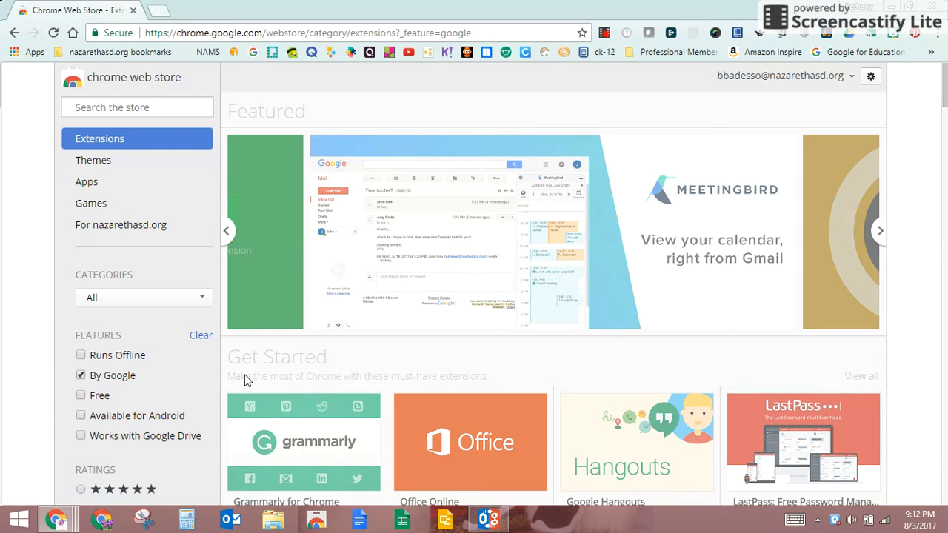
pyautogui.scroll(-3)
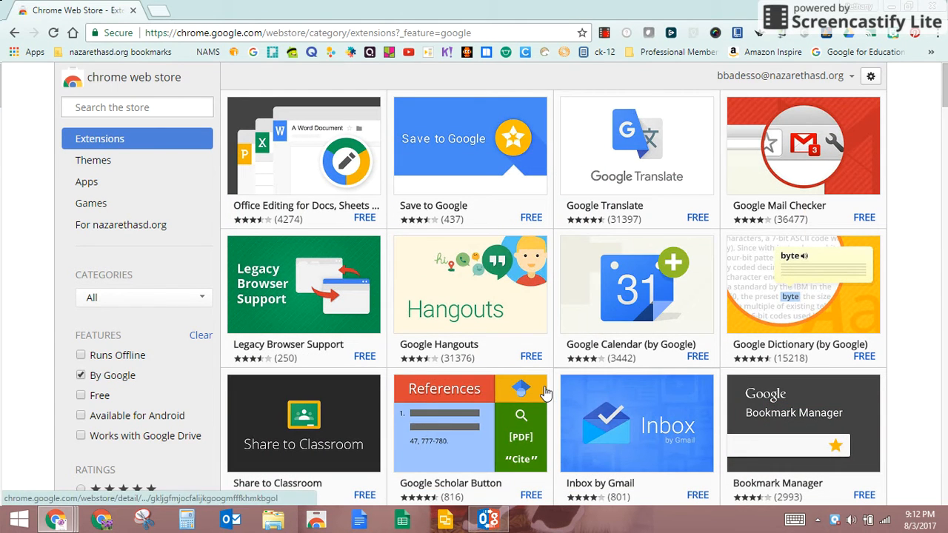
pyautogui.moveTo(497, 187)
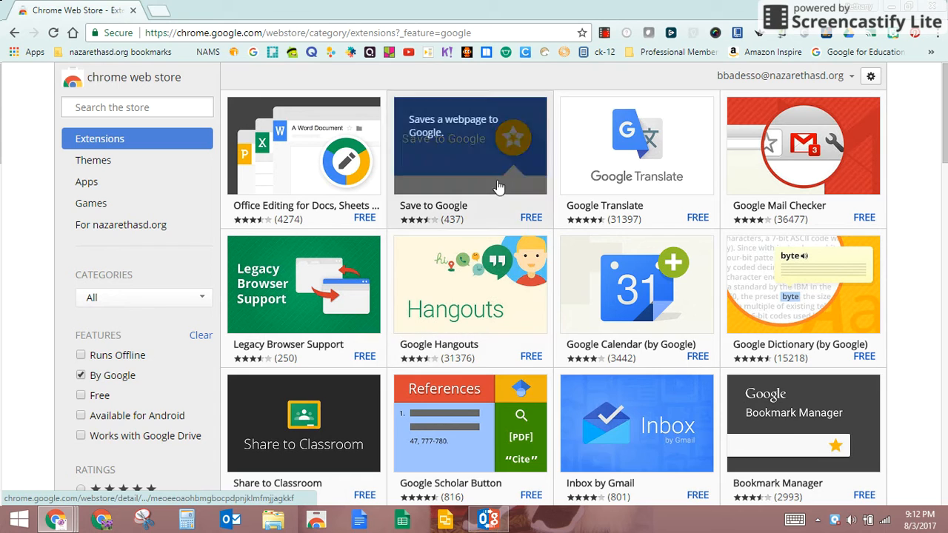
pyautogui.scroll(-3)
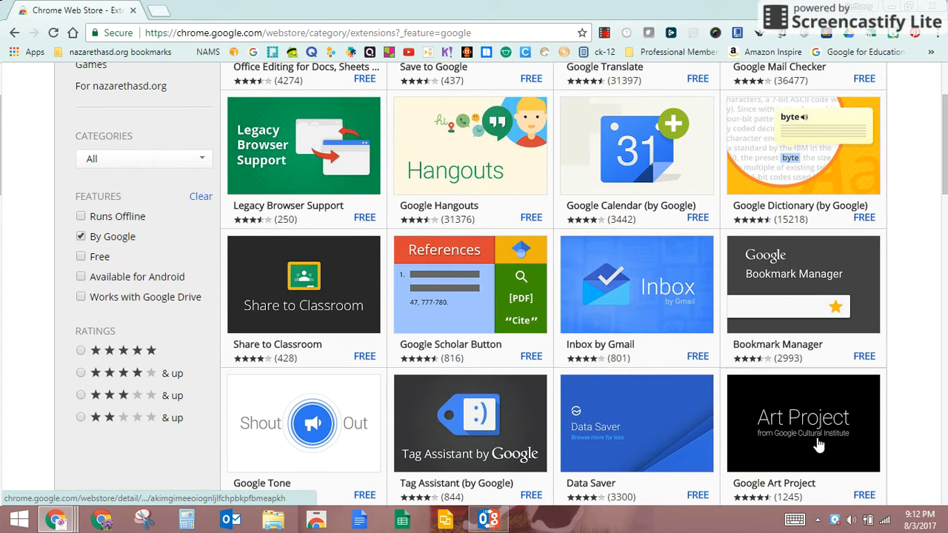
pyautogui.scroll(-3)
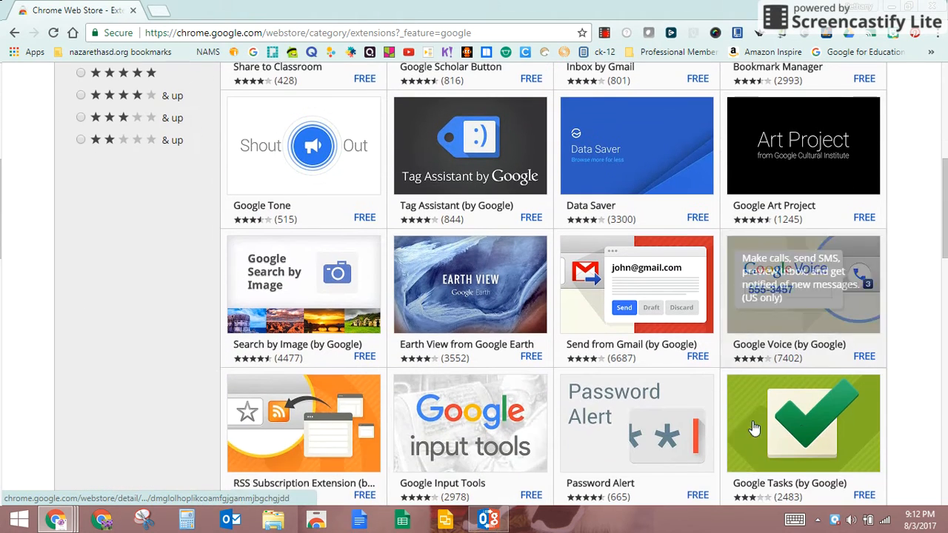
pyautogui.moveTo(754, 344)
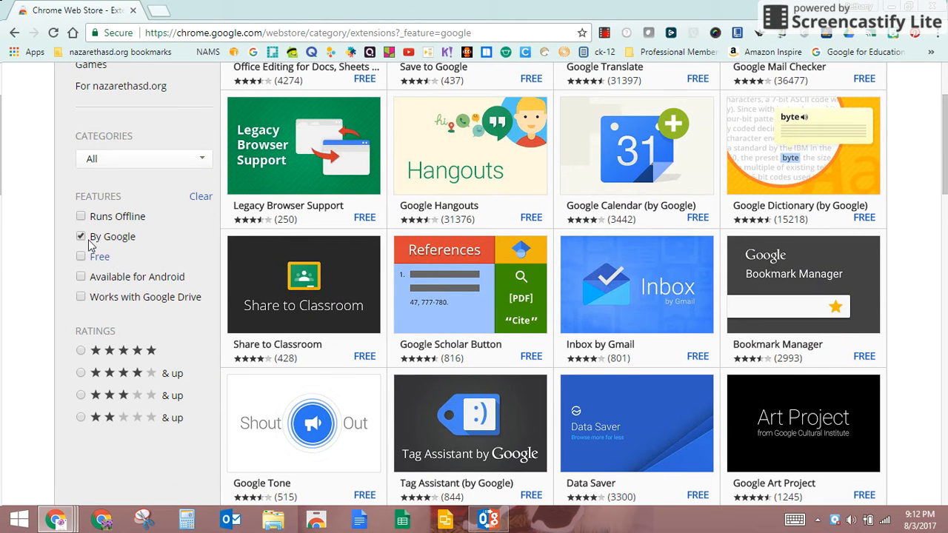
pyautogui.moveTo(225, 264)
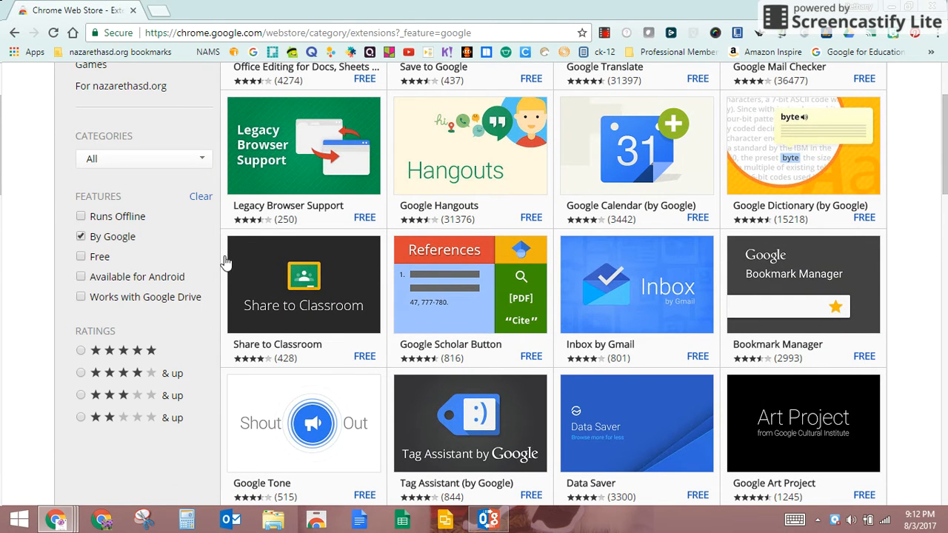
# Browse the Themes category down through its collections and back up to Editor's Picks
pyautogui.click(93, 160)
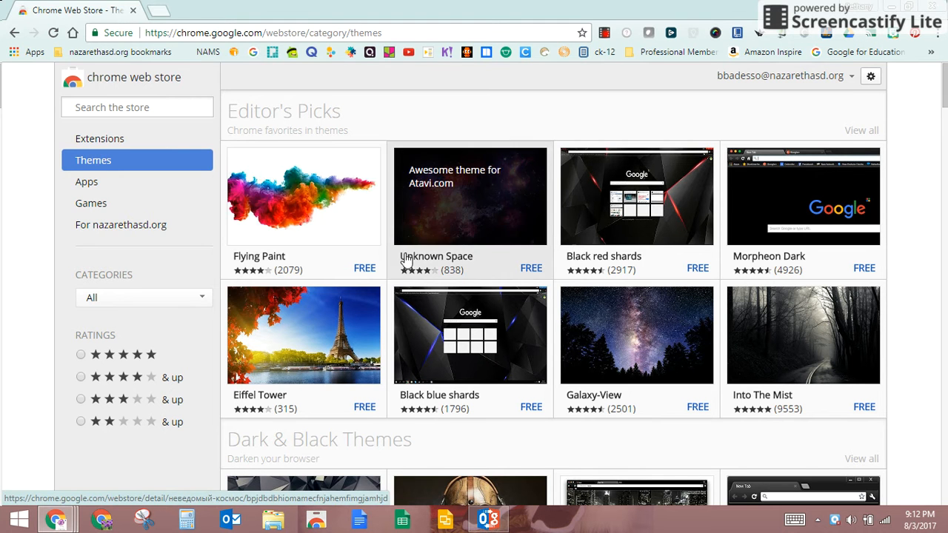
pyautogui.scroll(-3)
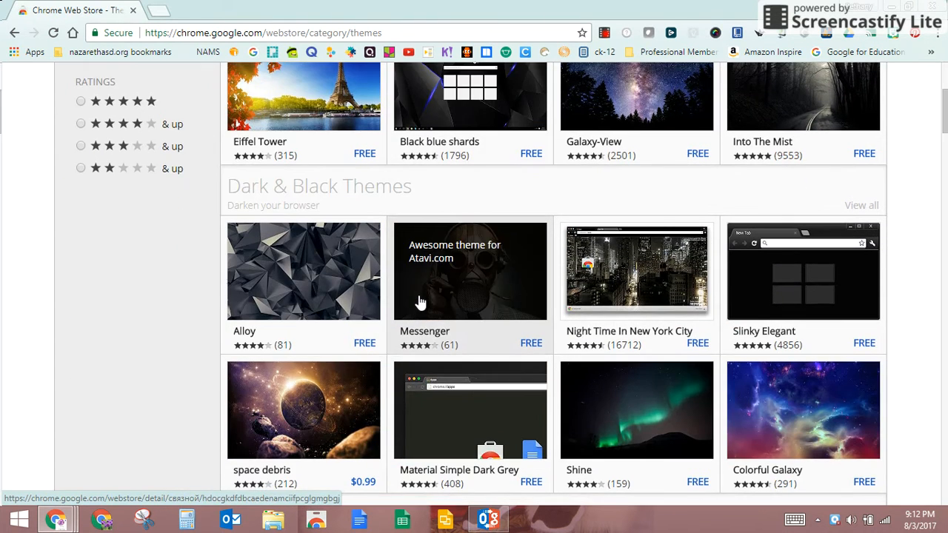
pyautogui.scroll(-3)
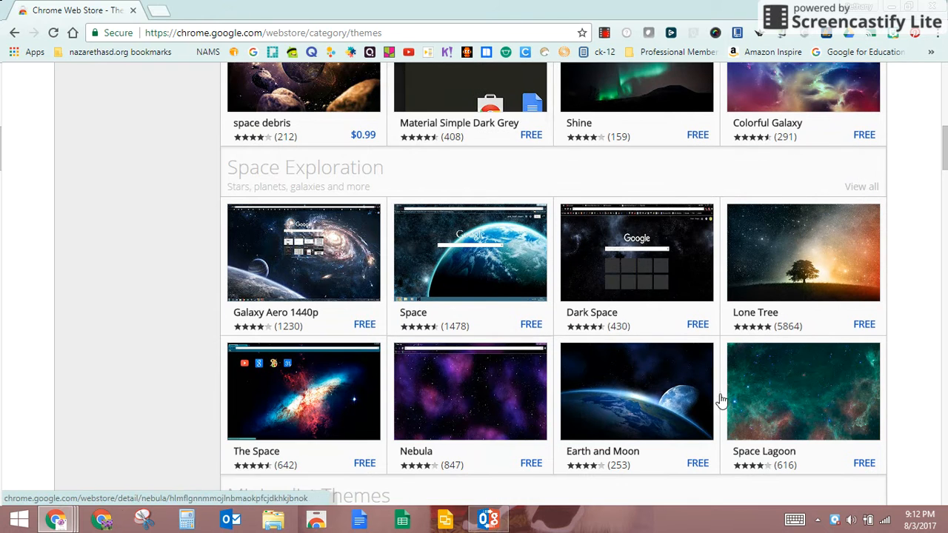
pyautogui.scroll(-3)
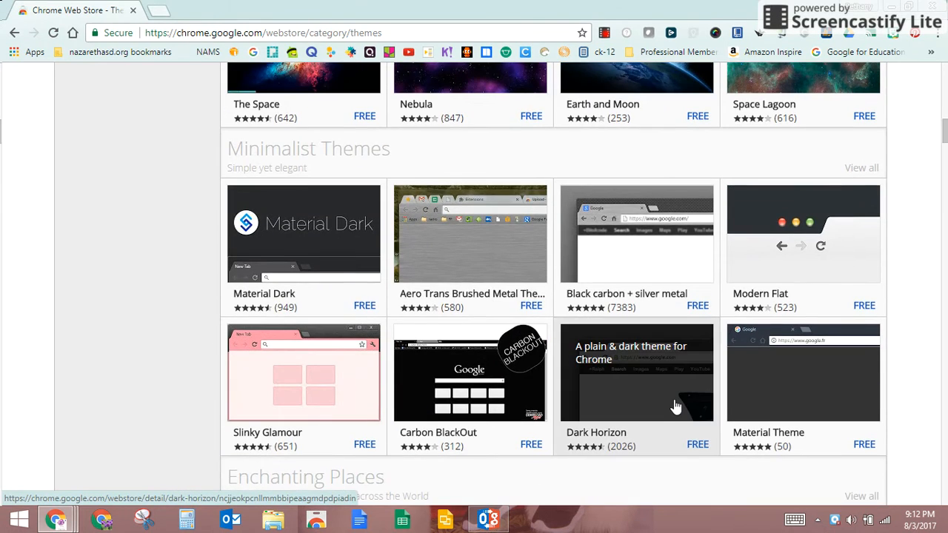
pyautogui.scroll(-3)
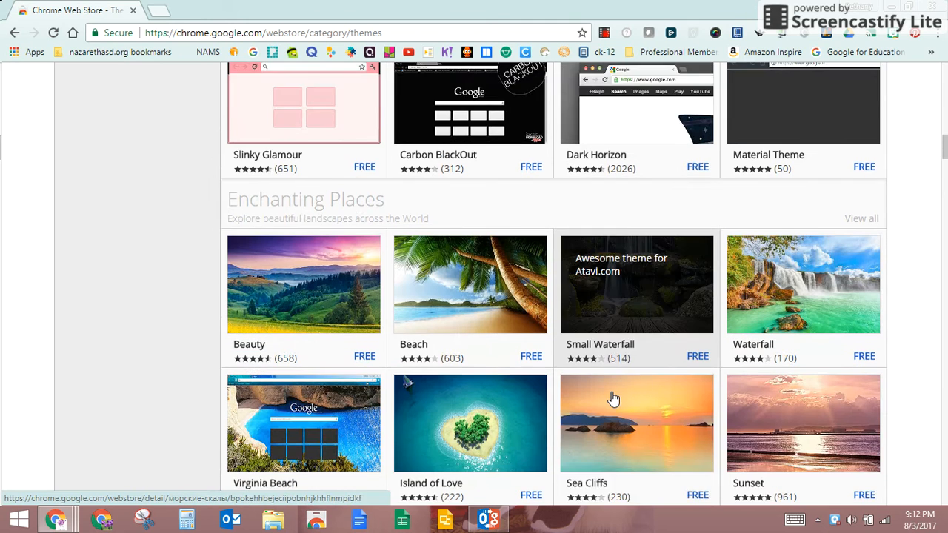
pyautogui.scroll(-3)
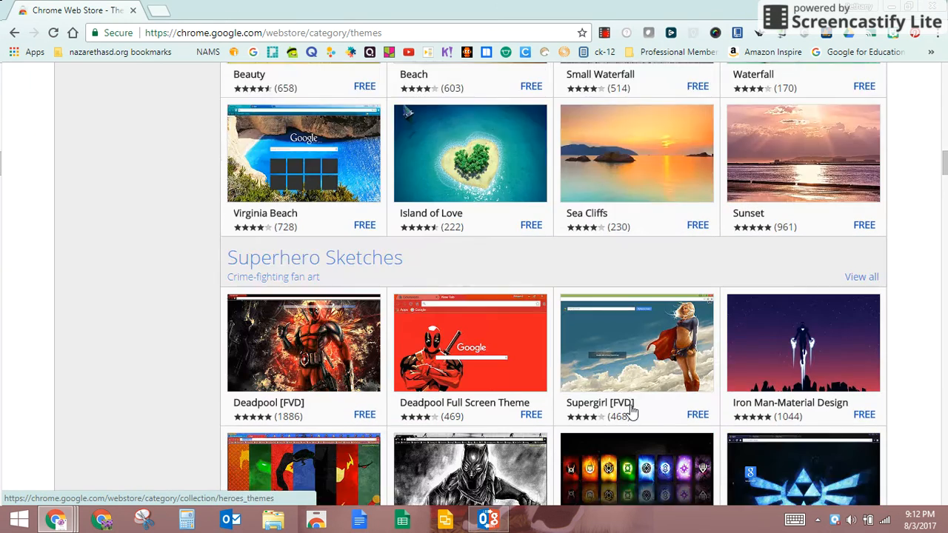
pyautogui.scroll(-3)
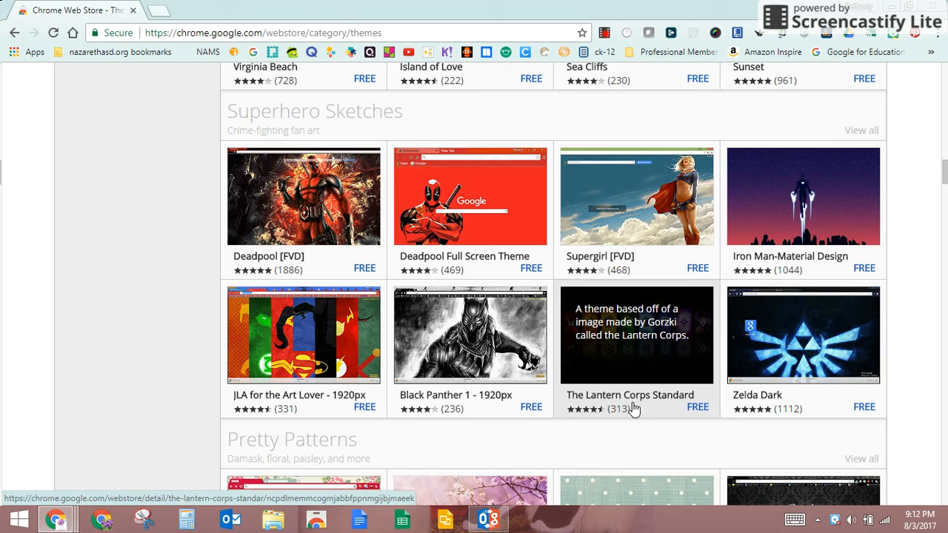
pyautogui.scroll(-3)
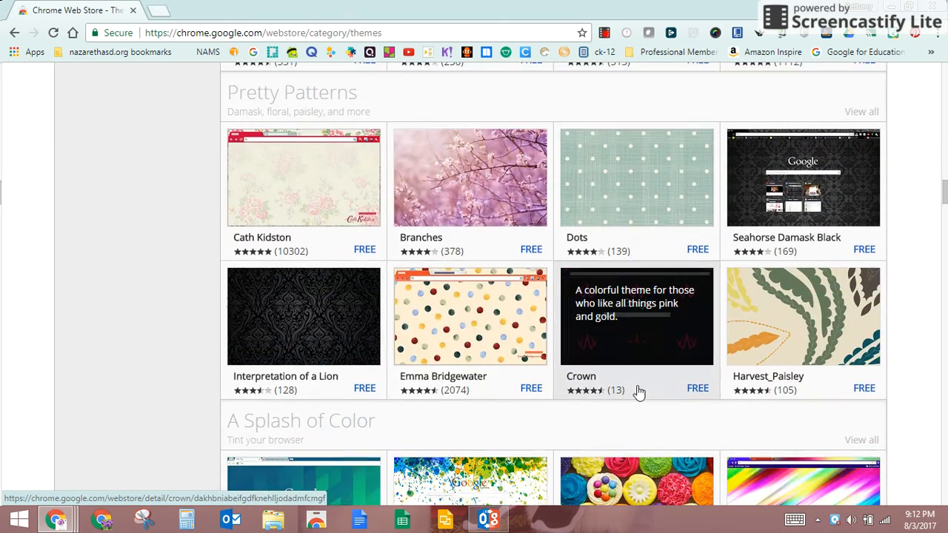
pyautogui.scroll(-3)
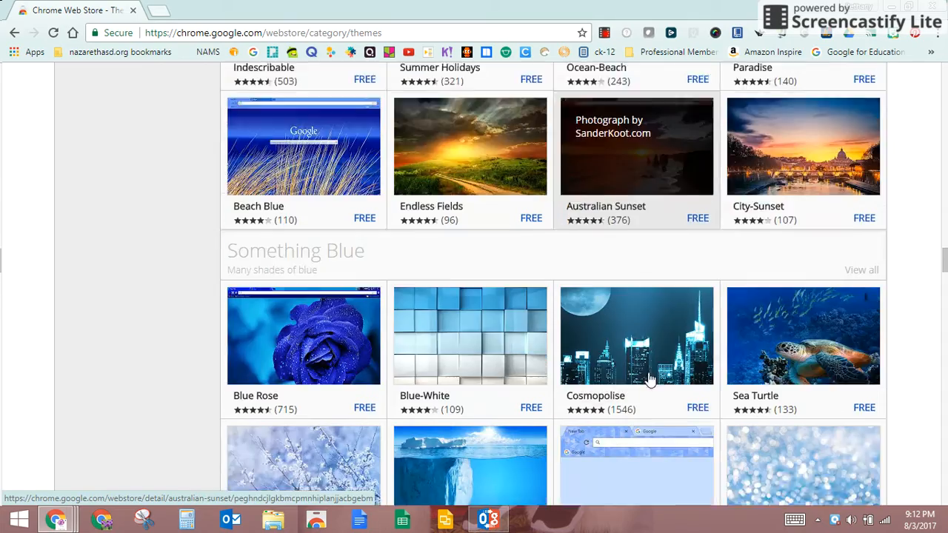
pyautogui.scroll(-3)
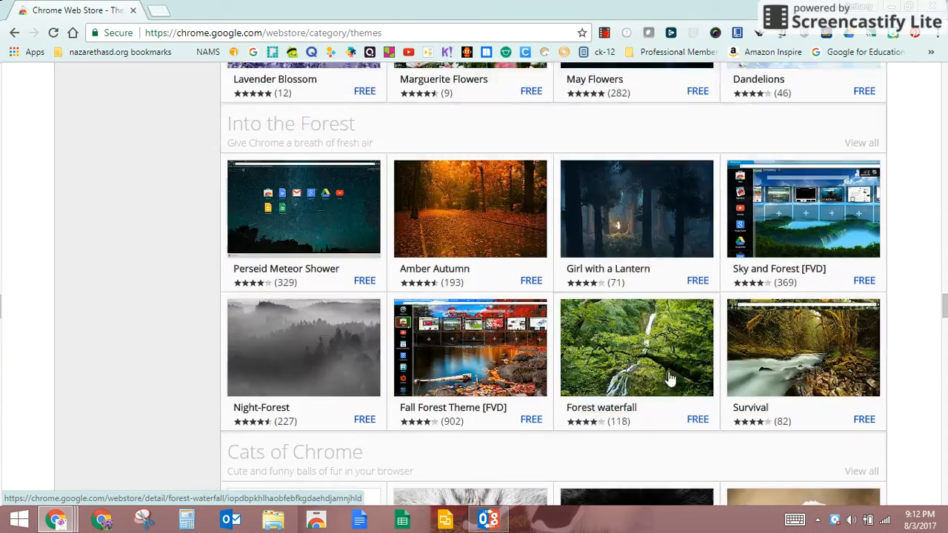
pyautogui.scroll(-3)
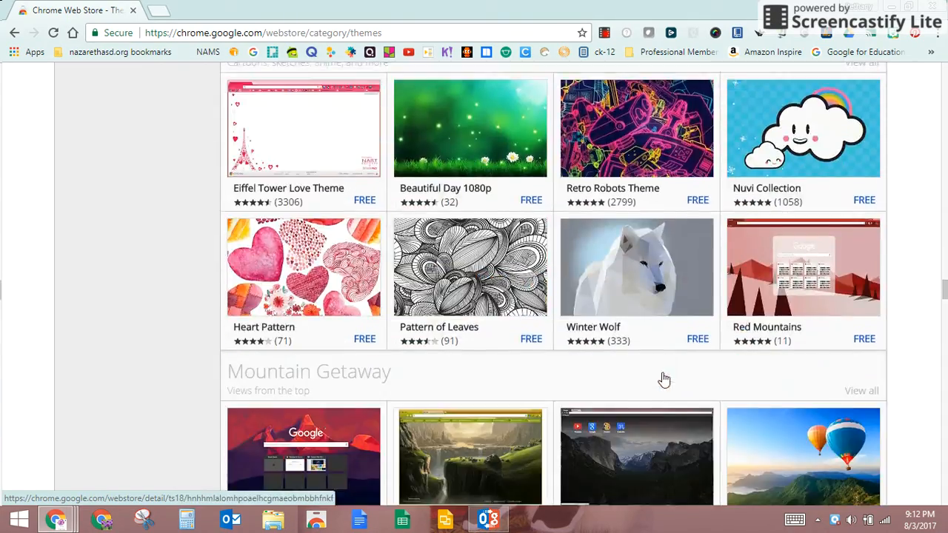
pyautogui.scroll(-3)
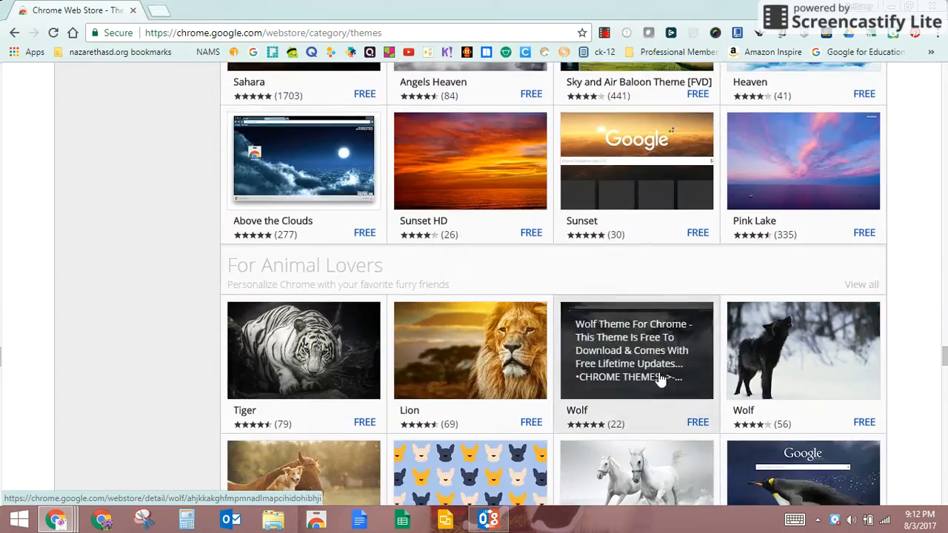
pyautogui.scroll(-3)
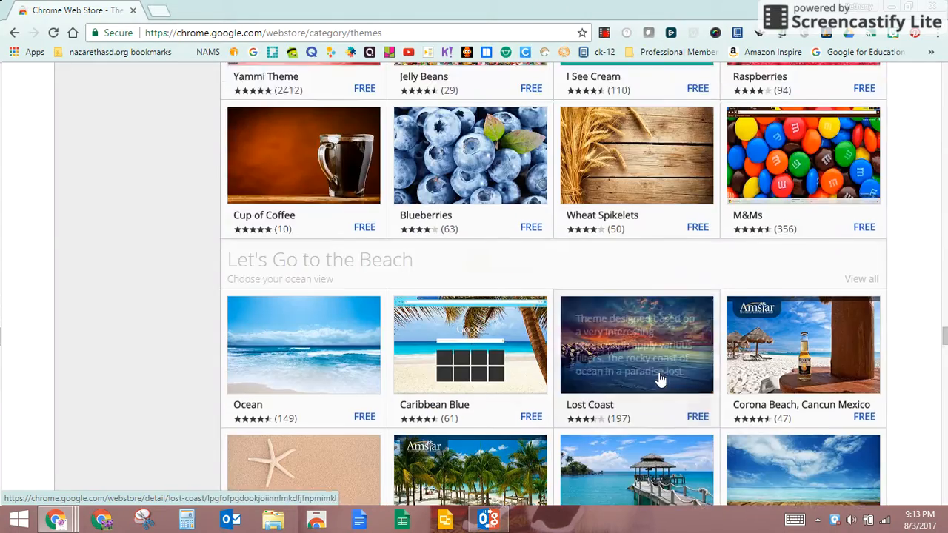
pyautogui.scroll(-3)
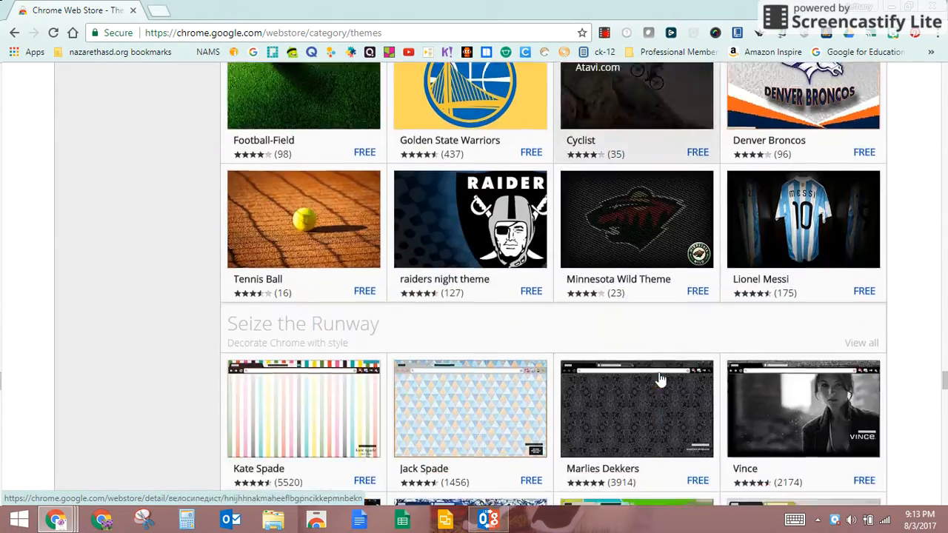
pyautogui.scroll(-3)
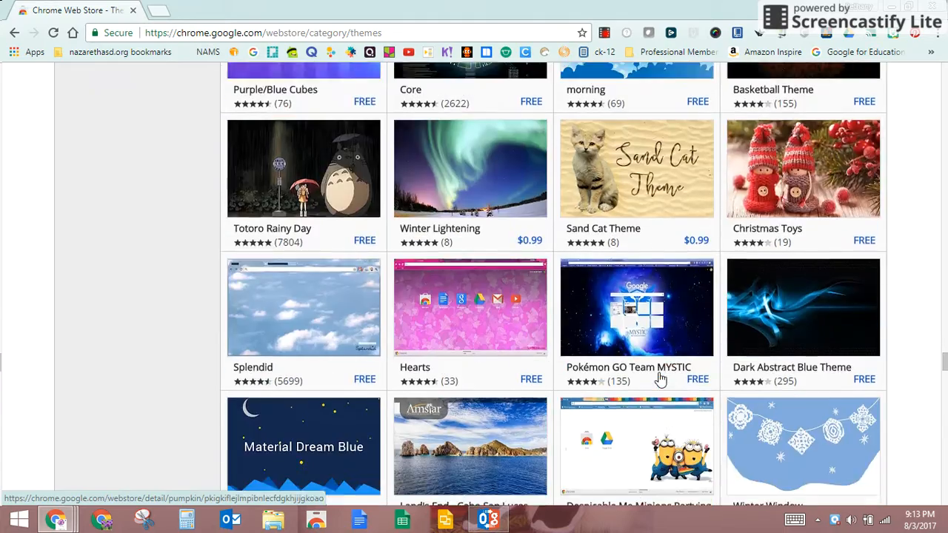
pyautogui.scroll(-3)
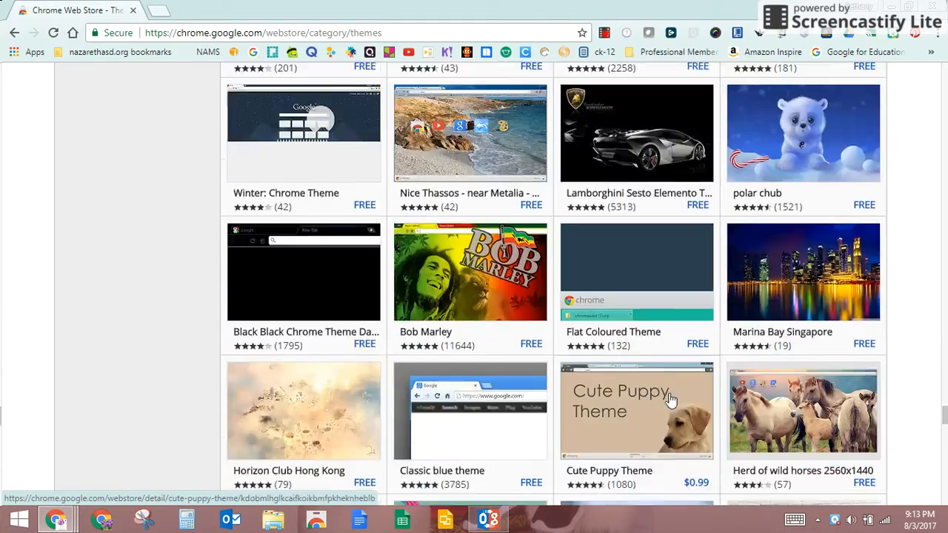
pyautogui.scroll(-3)
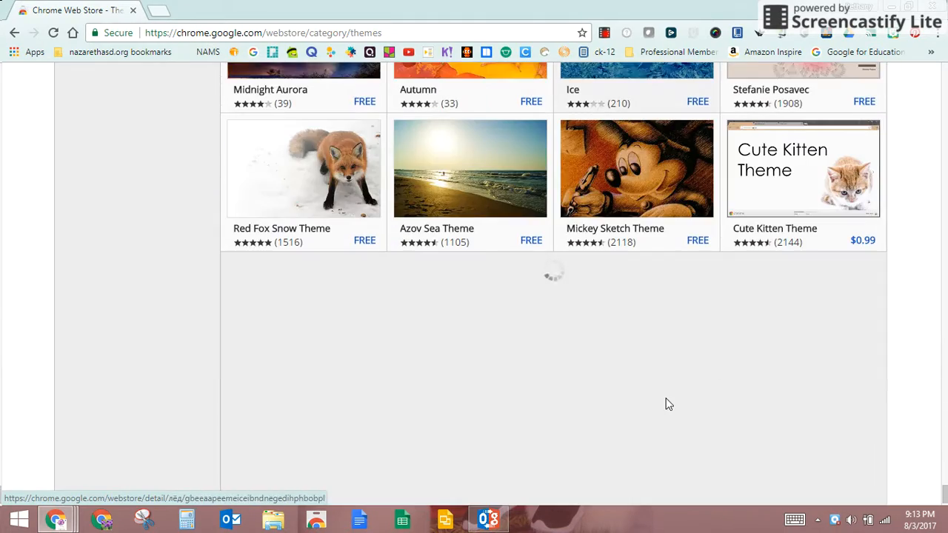
pyautogui.moveTo(772, 410)
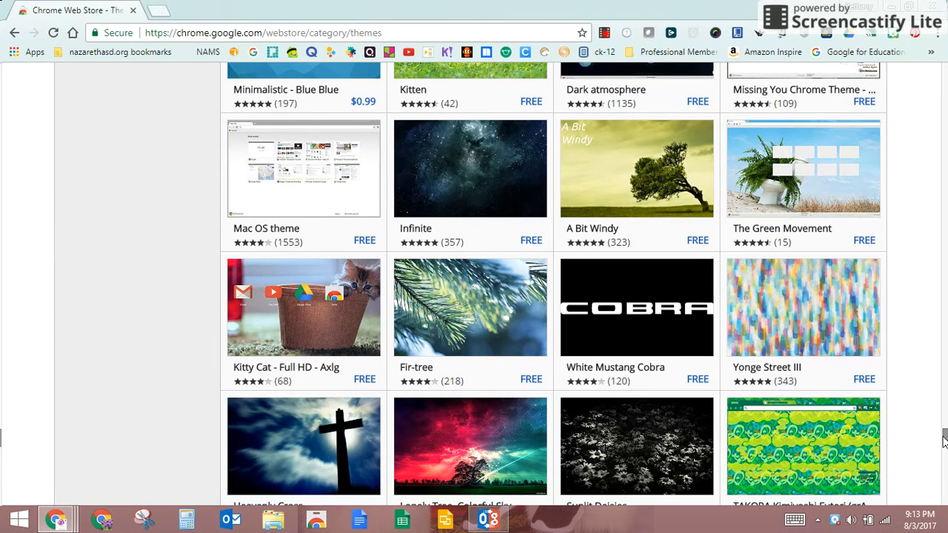
pyautogui.scroll(3)
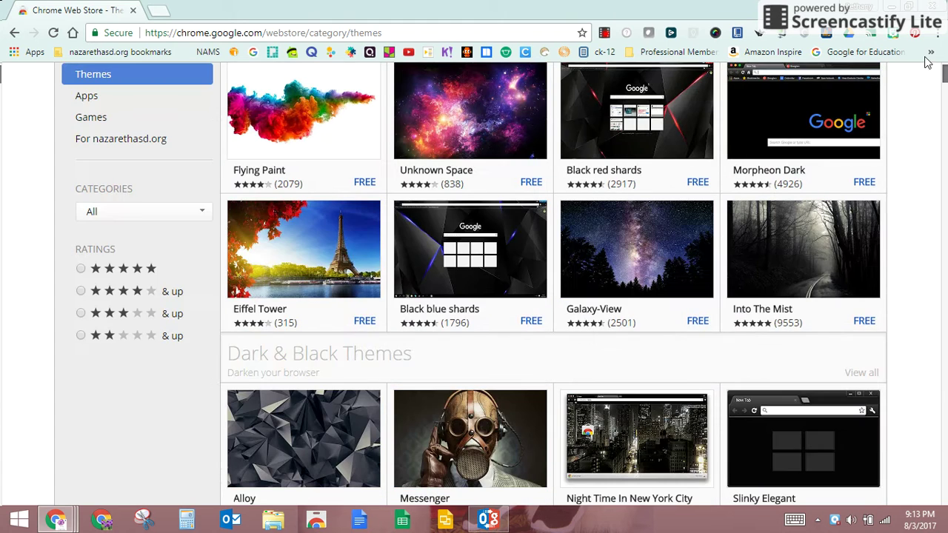
pyautogui.scroll(3)
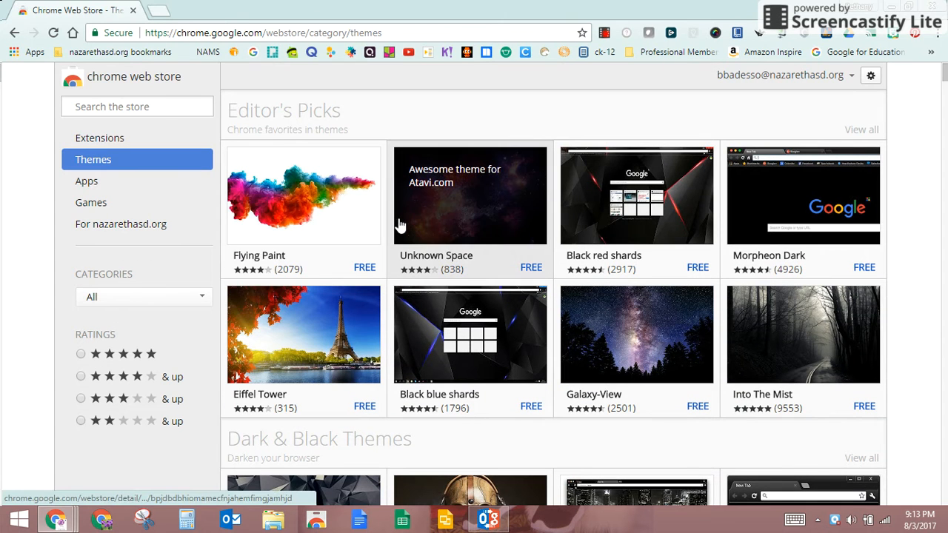
pyautogui.moveTo(148, 258)
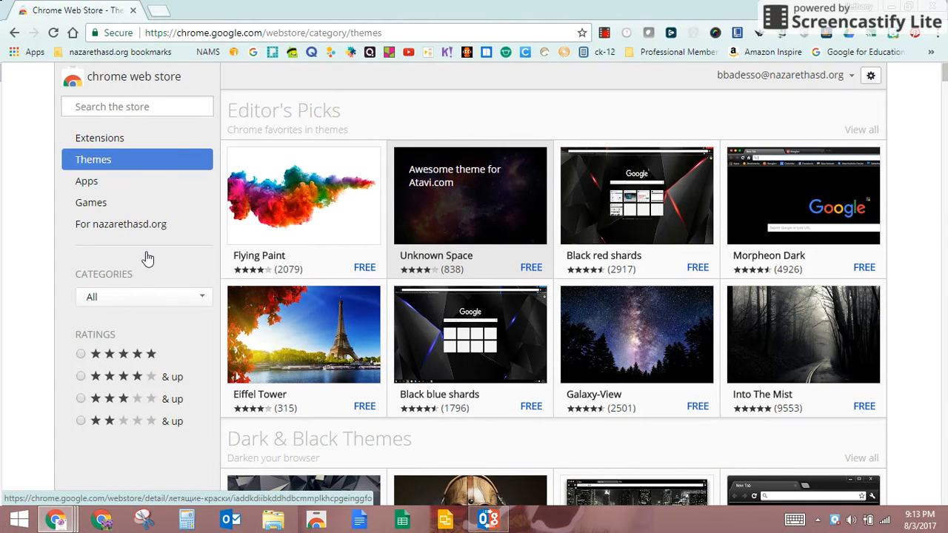
# Browse the Apps category through its app collections
pyautogui.click(86, 181)
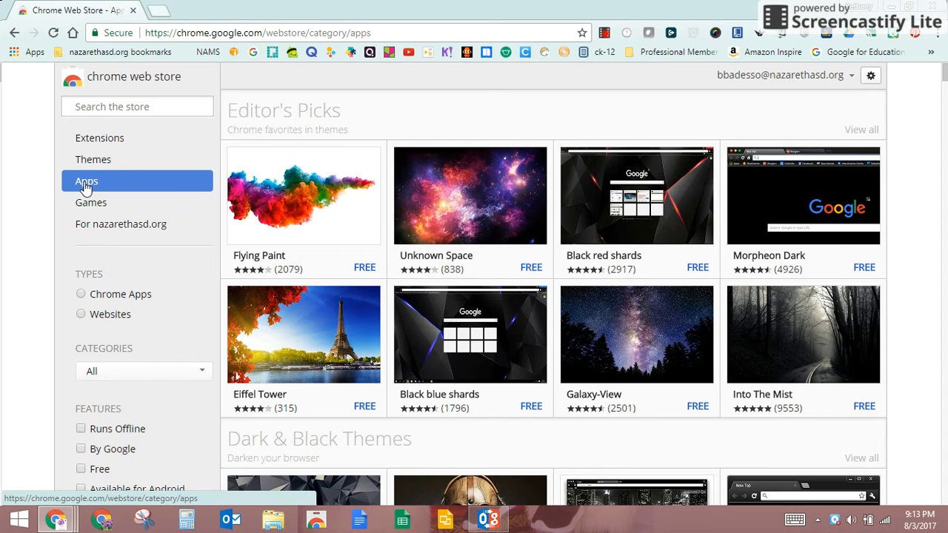
pyautogui.click(86, 181)
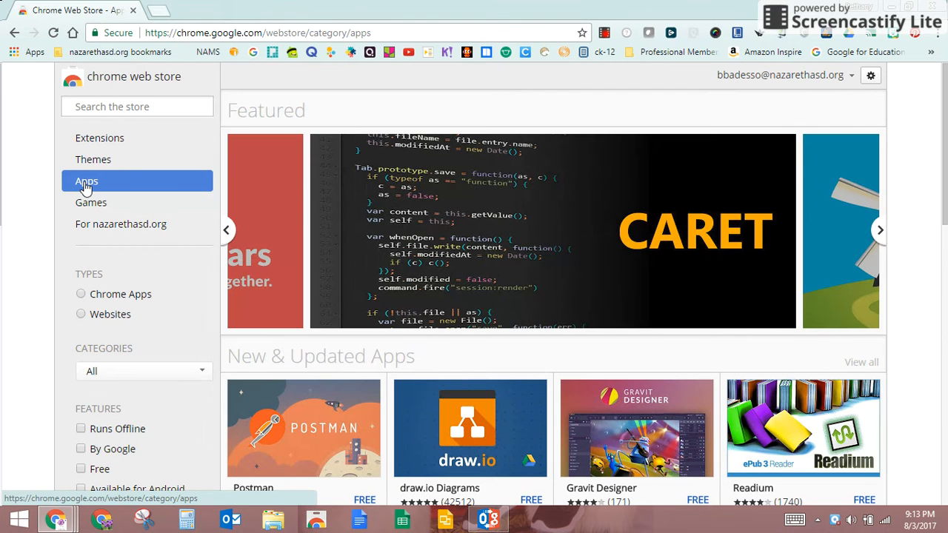
pyautogui.scroll(-3)
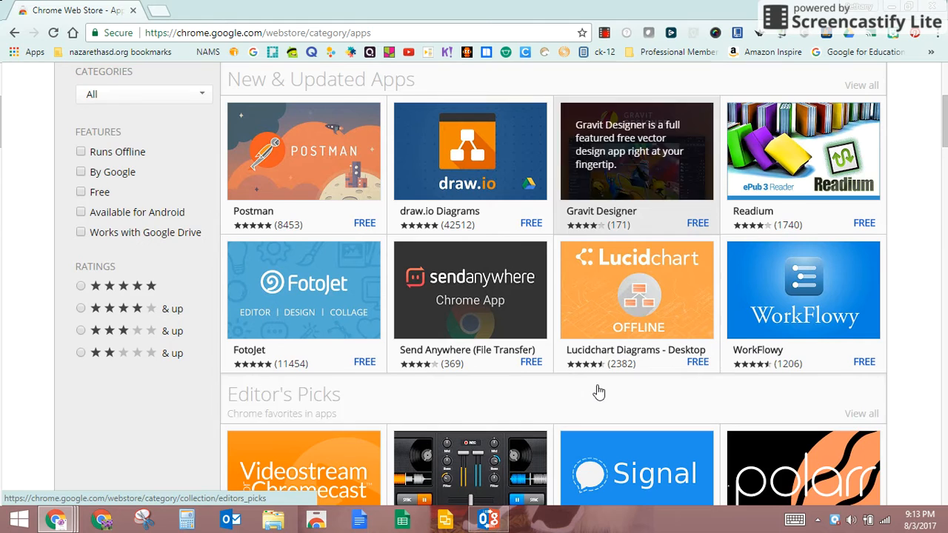
pyautogui.scroll(-3)
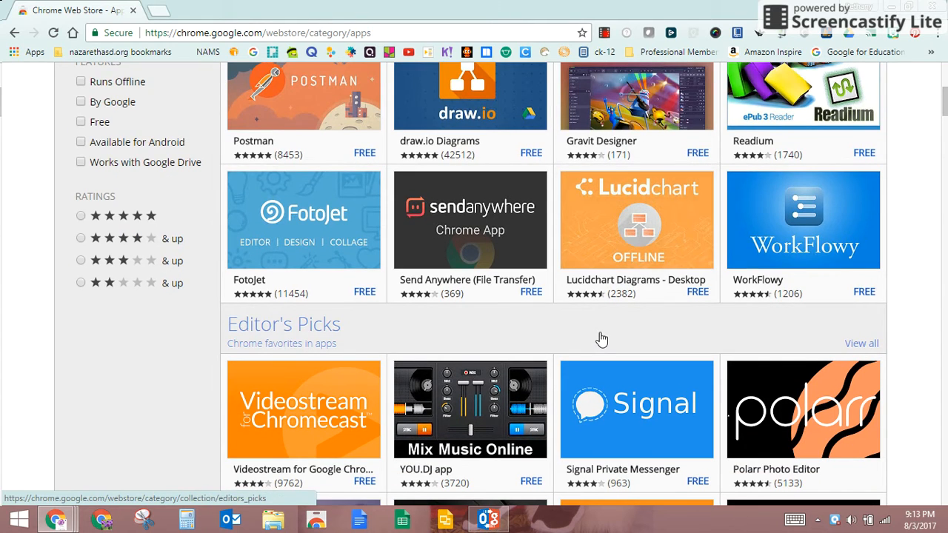
pyautogui.scroll(-3)
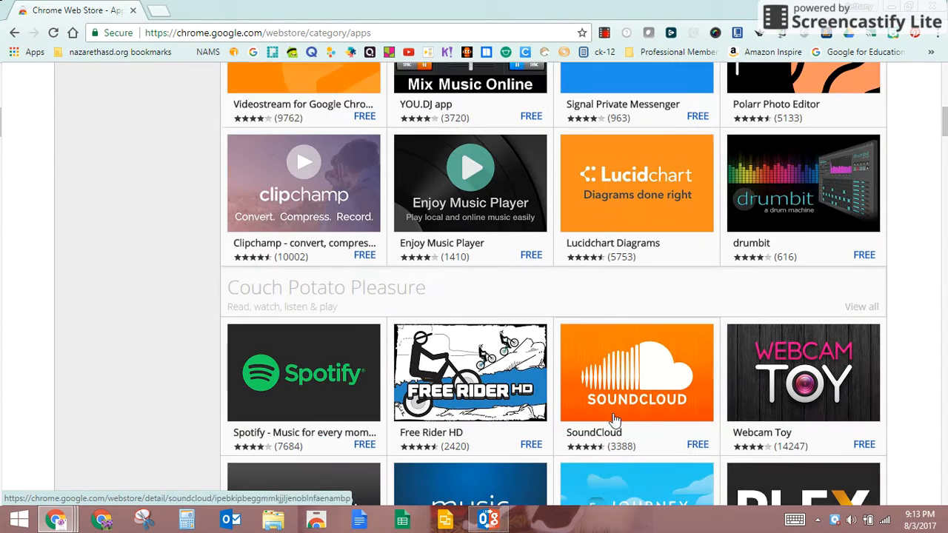
pyautogui.scroll(-3)
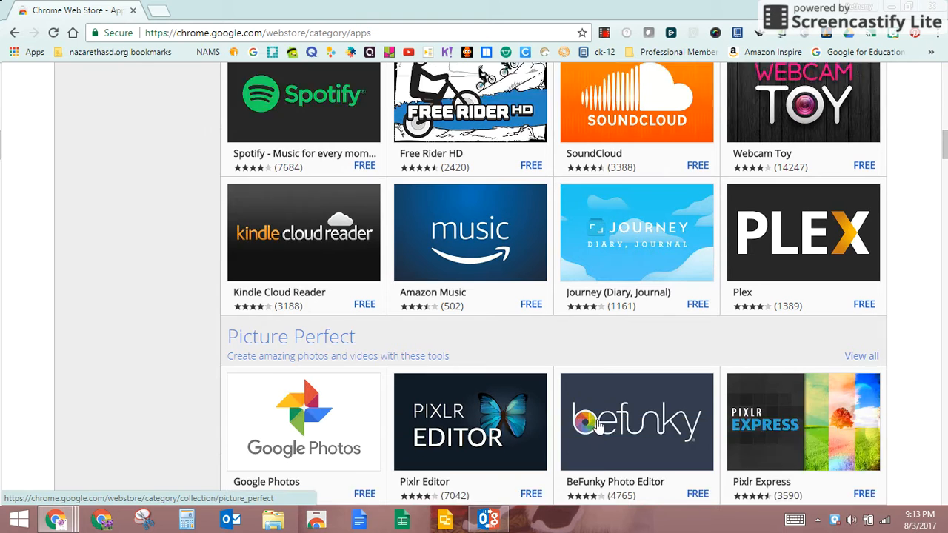
pyautogui.scroll(-3)
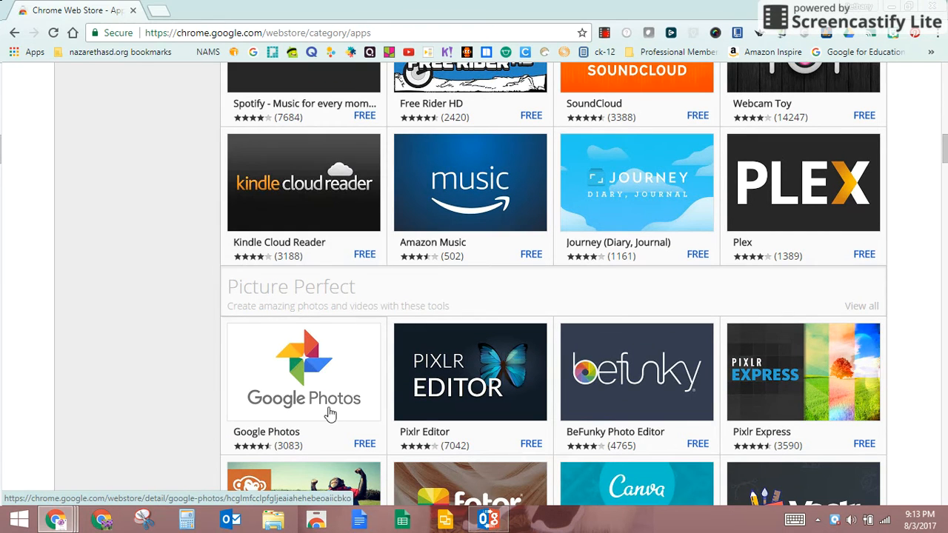
pyautogui.scroll(-3)
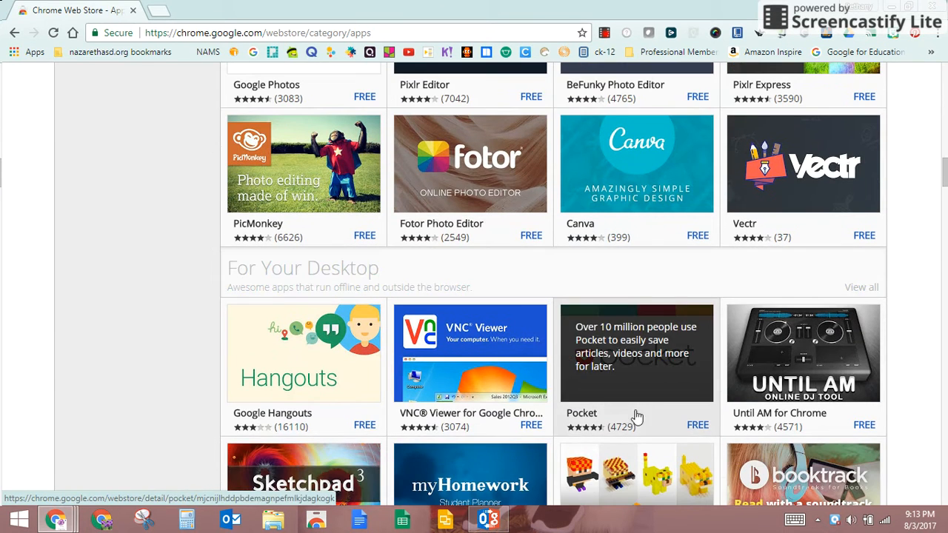
pyautogui.scroll(3)
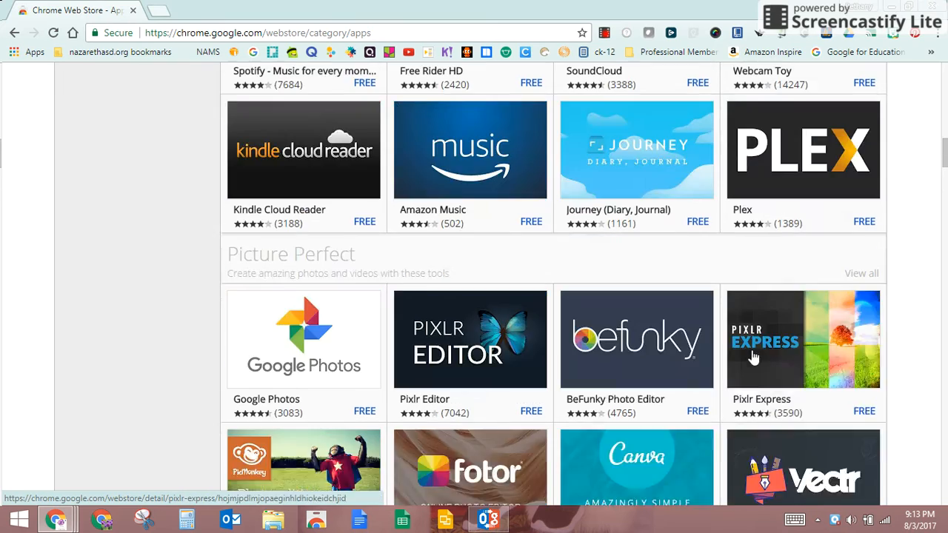
pyautogui.scroll(3)
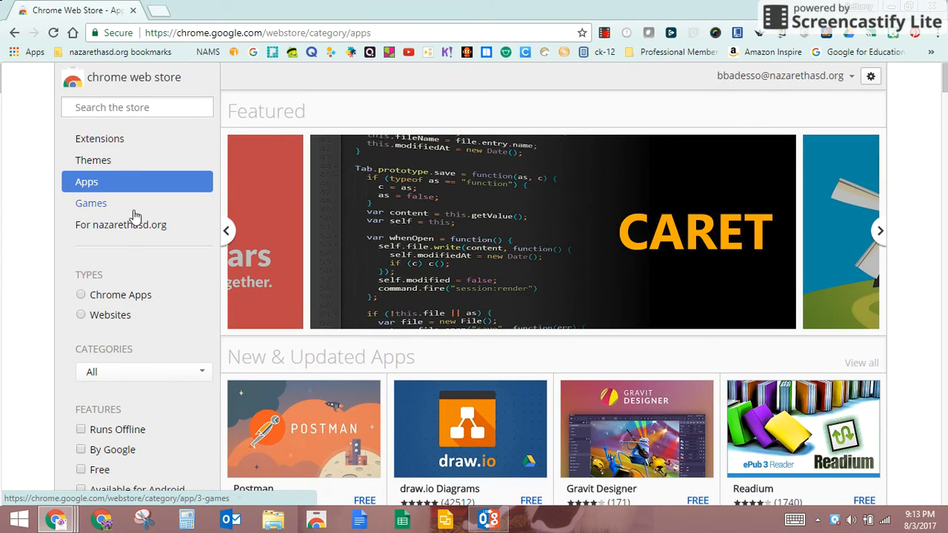
# Switch to the Games category featuring Basket & Ball
pyautogui.click(92, 203)
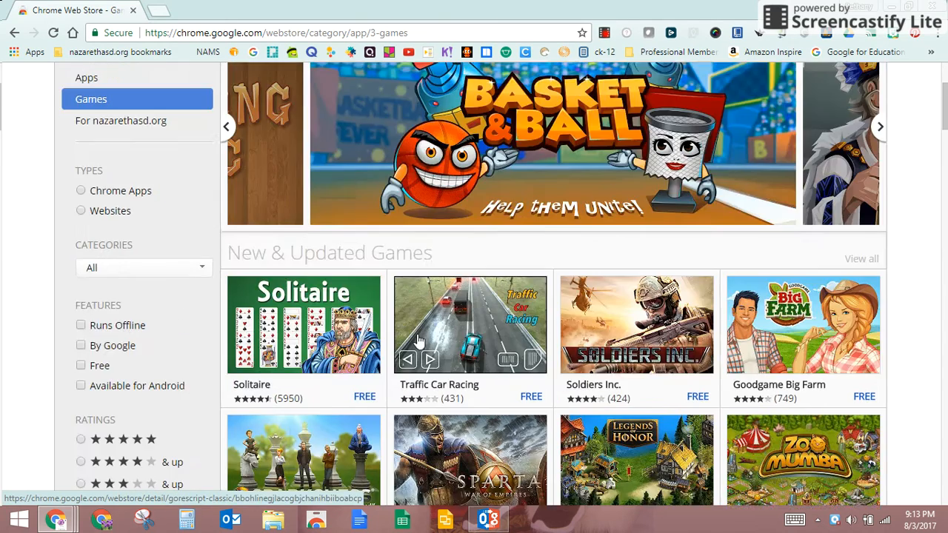
pyautogui.scroll(3)
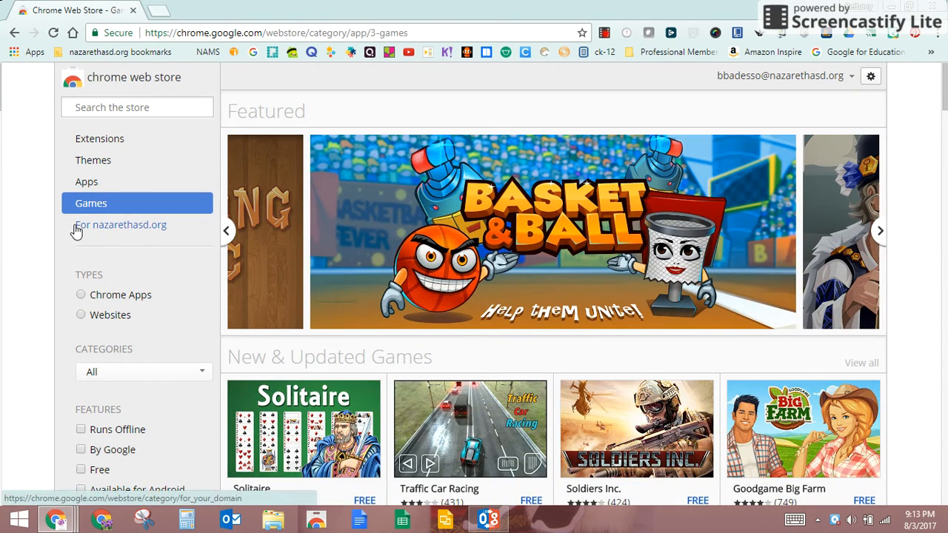
# Browse the 'For nazarethasd.org' domain apps, closing Pear Deck details, down to Google Maps
pyautogui.click(122, 225)
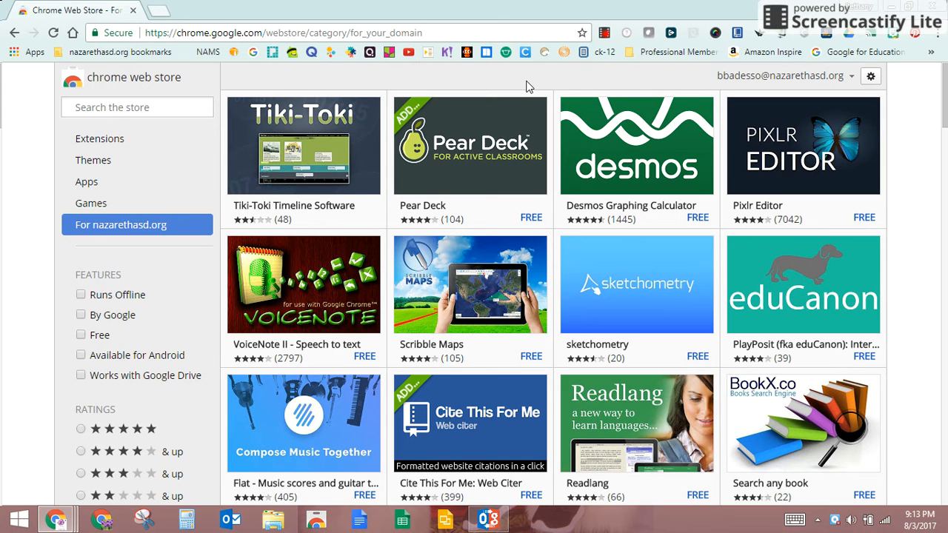
pyautogui.moveTo(803, 289)
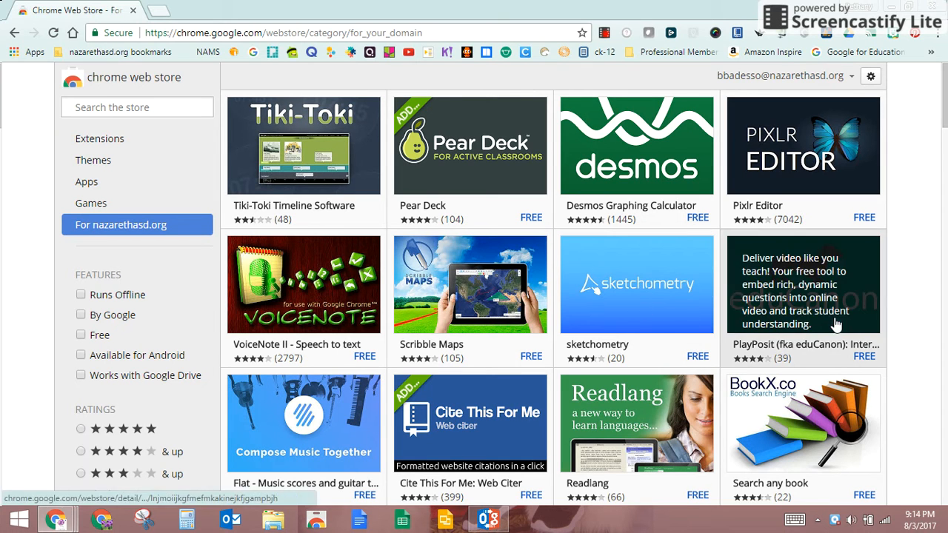
pyautogui.moveTo(126, 240)
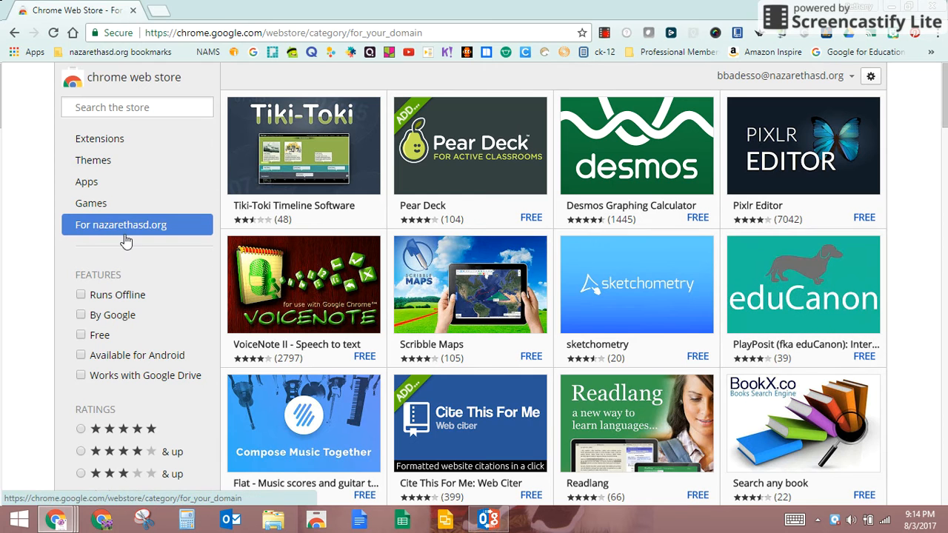
pyautogui.moveTo(637, 284)
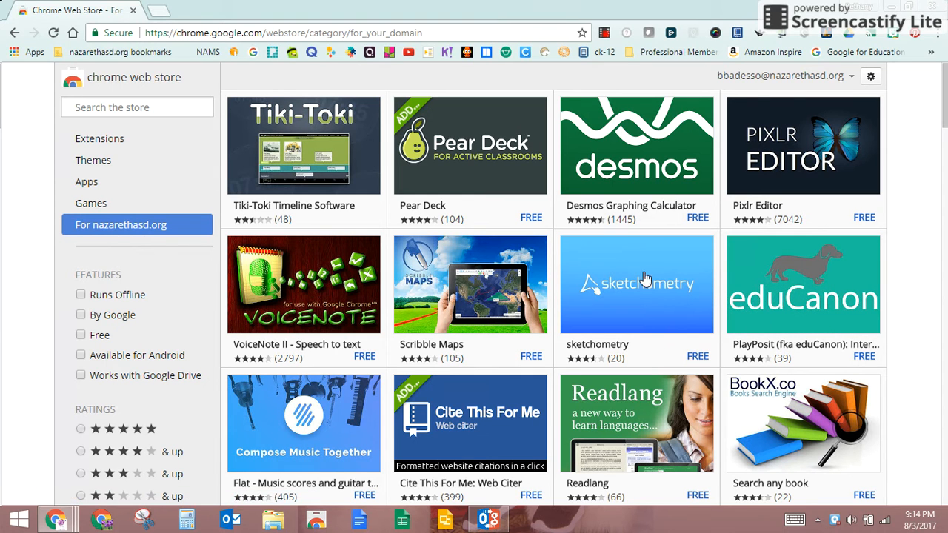
pyautogui.moveTo(469, 326)
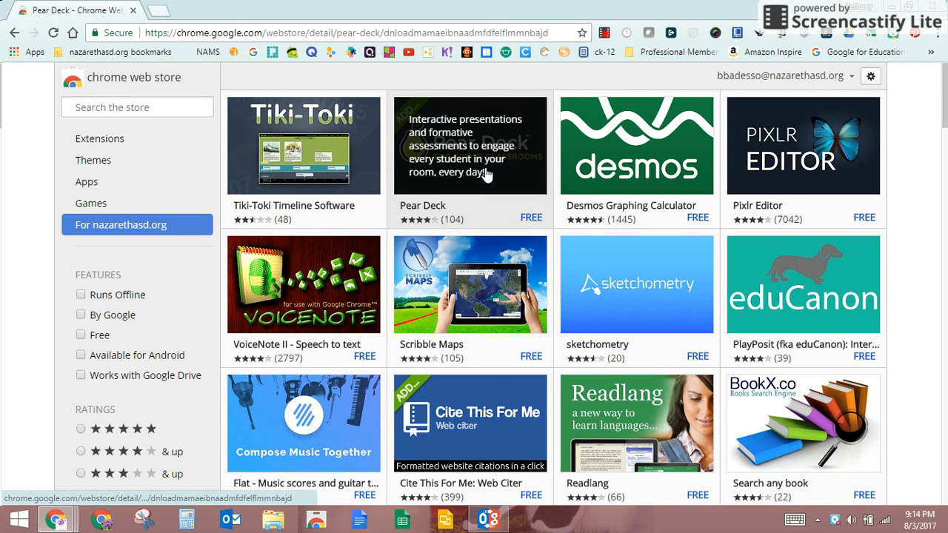
pyautogui.click(469, 145)
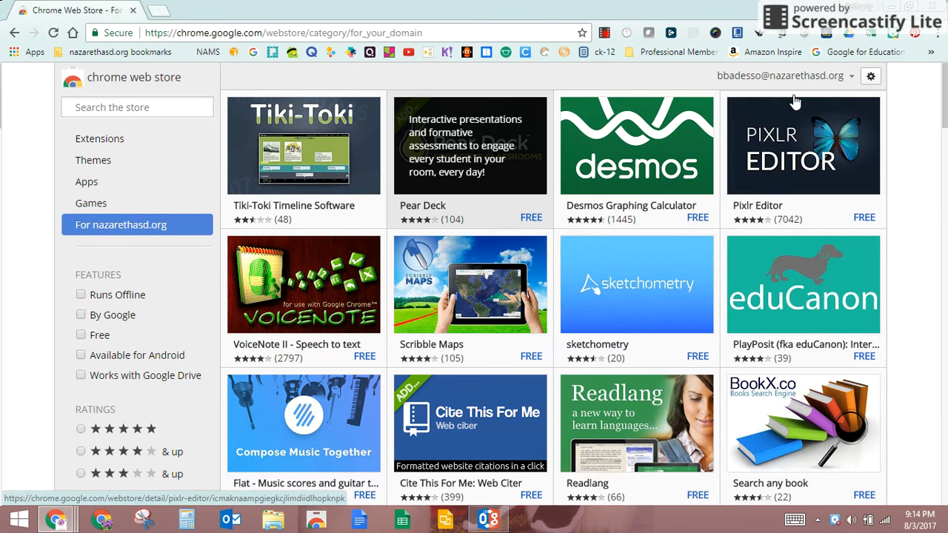
pyautogui.moveTo(516, 215)
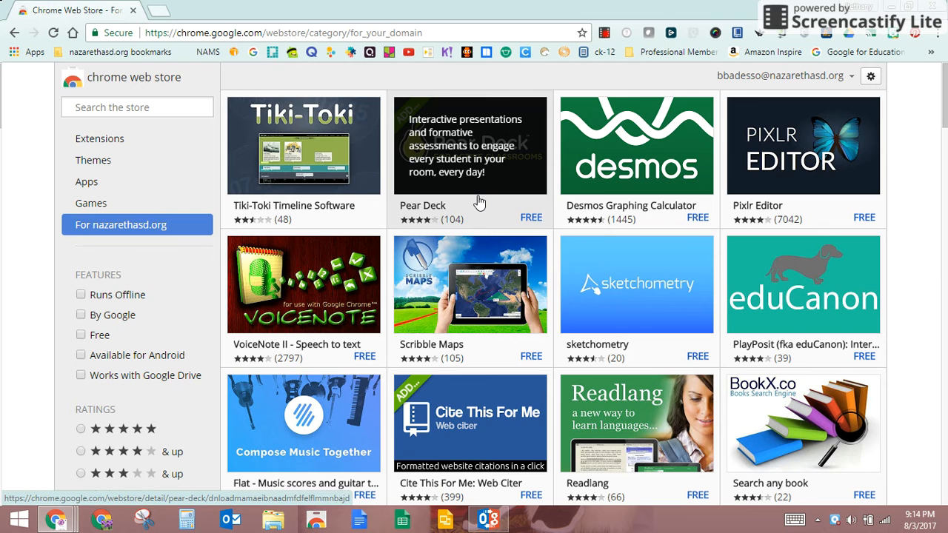
pyautogui.scroll(-3)
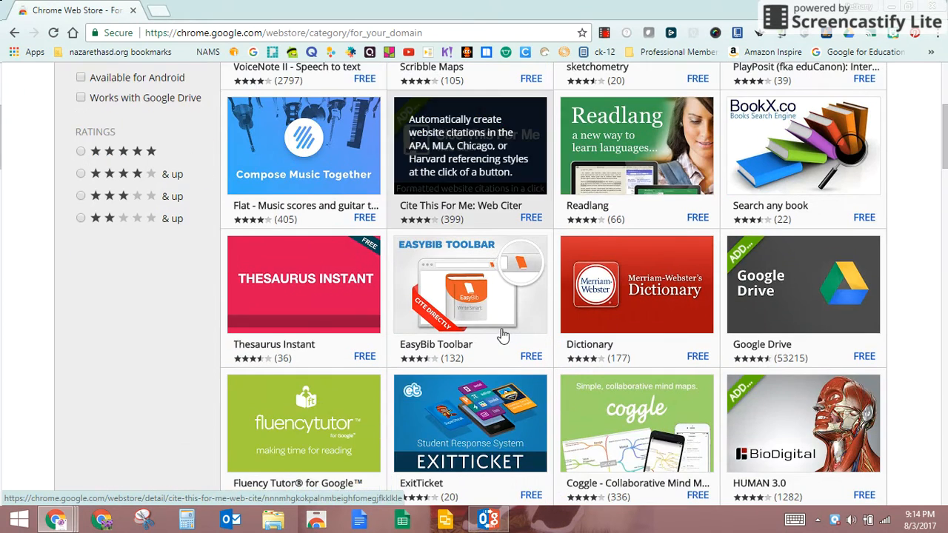
pyautogui.scroll(-3)
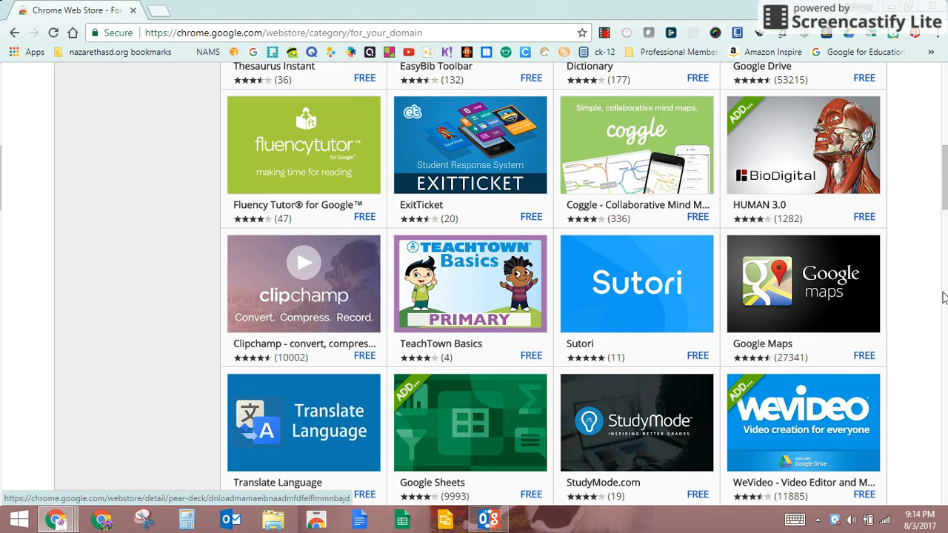
pyautogui.moveTo(417, 403)
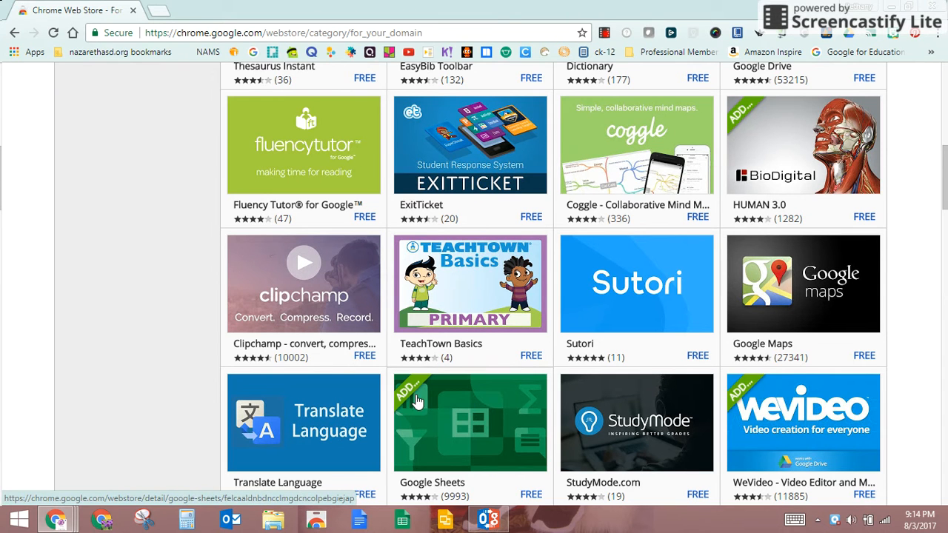
pyautogui.moveTo(750, 103)
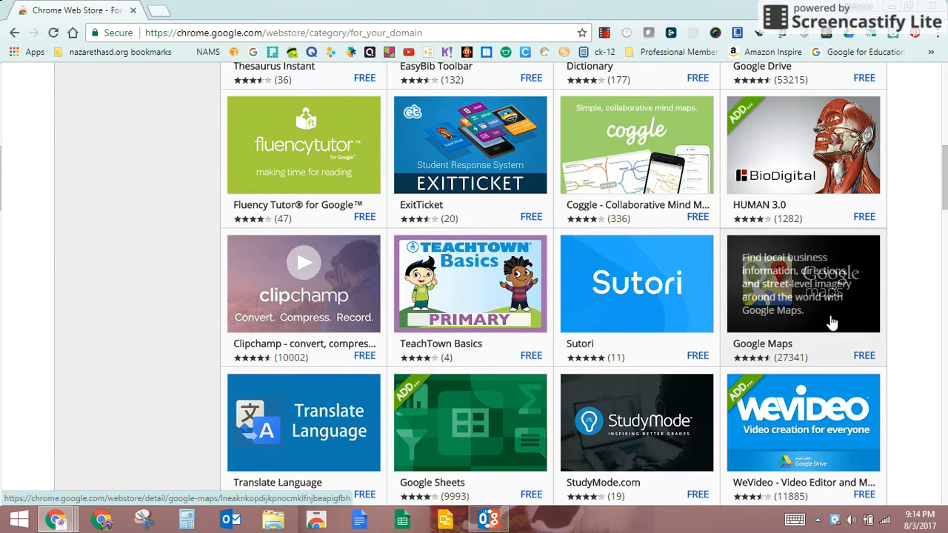
# Open the Google Maps listing and add the app to Chrome, confirming 'Add app'
pyautogui.click(803, 285)
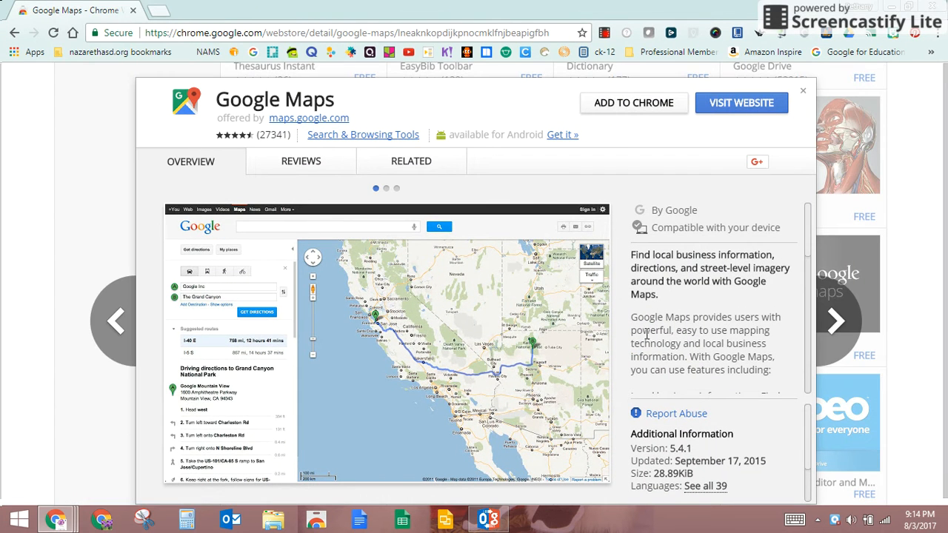
pyautogui.click(634, 102)
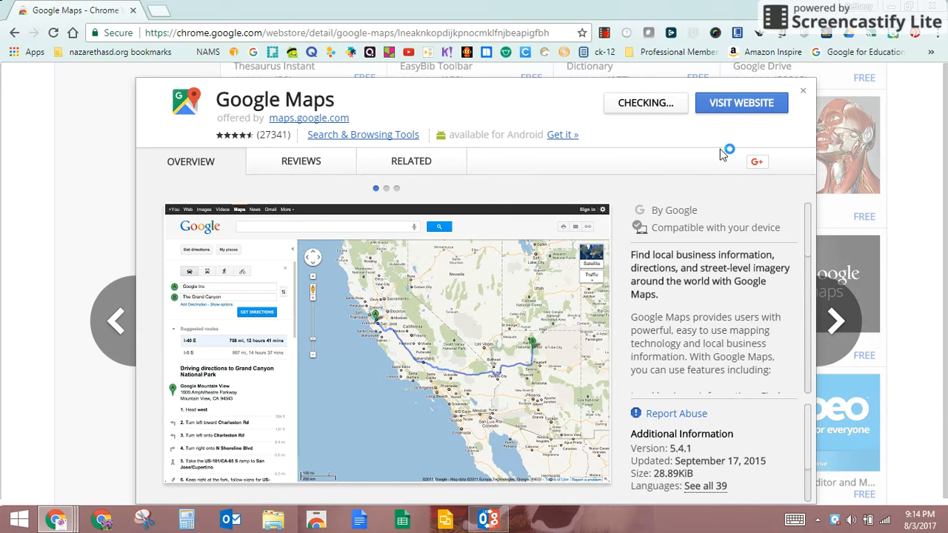
pyautogui.click(644, 102)
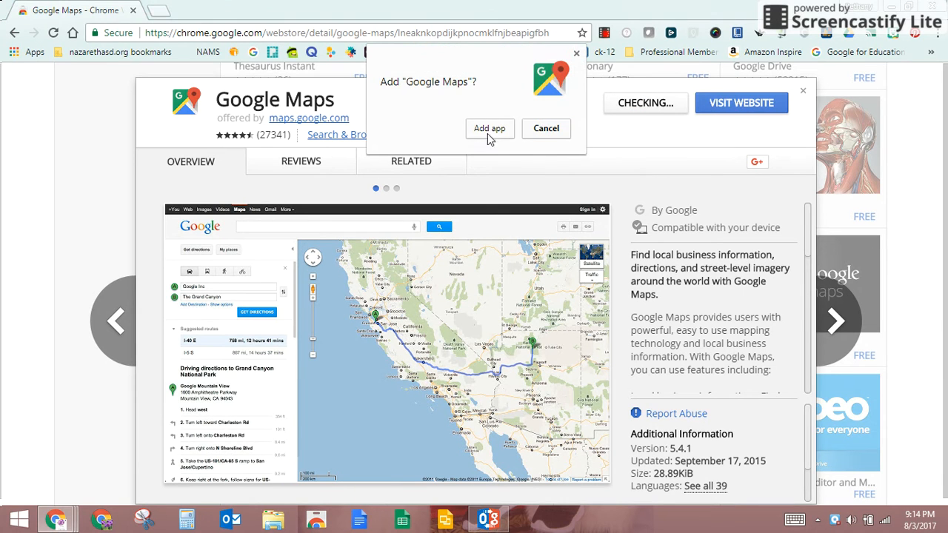
pyautogui.click(489, 127)
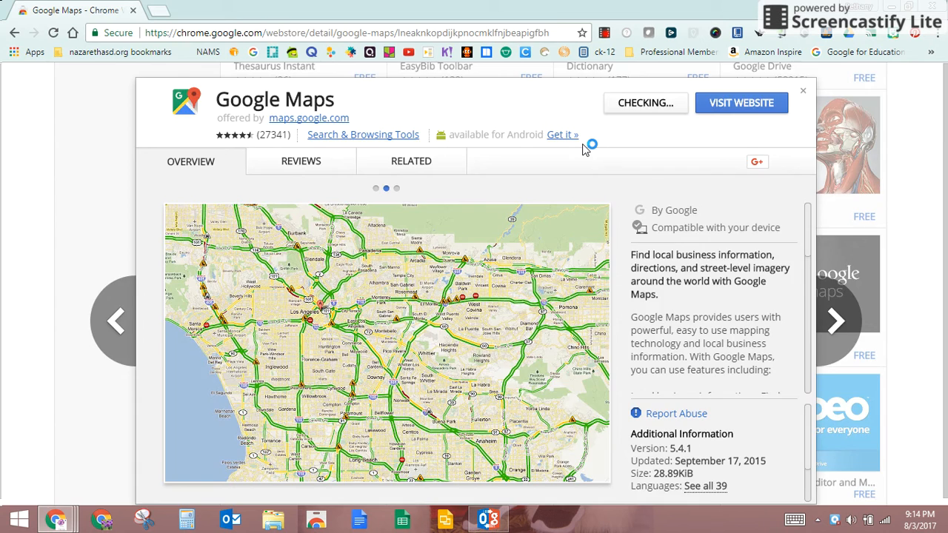
# View the app pages on chrome://apps showing Google Maps, then close the Apps tab
pyautogui.click(175, 9)
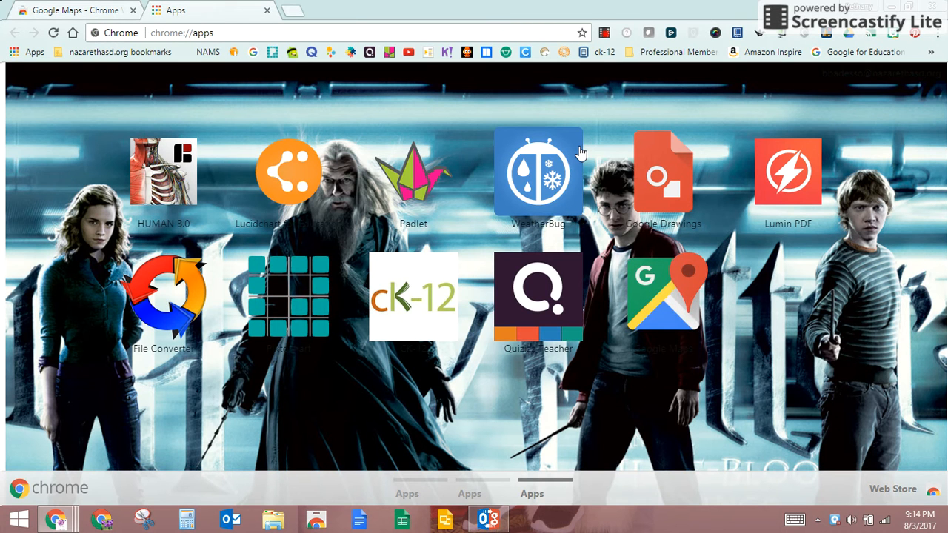
pyautogui.moveTo(748, 407)
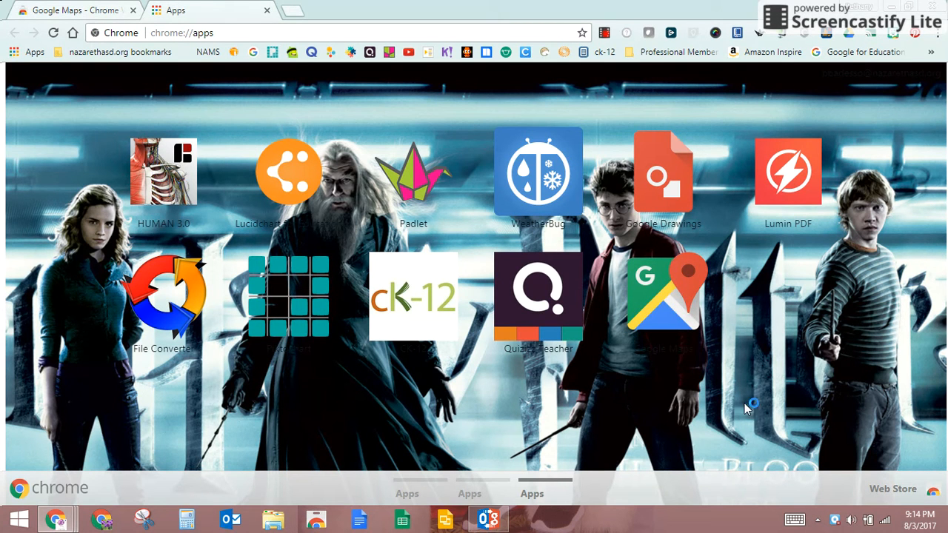
pyautogui.moveTo(297, 491)
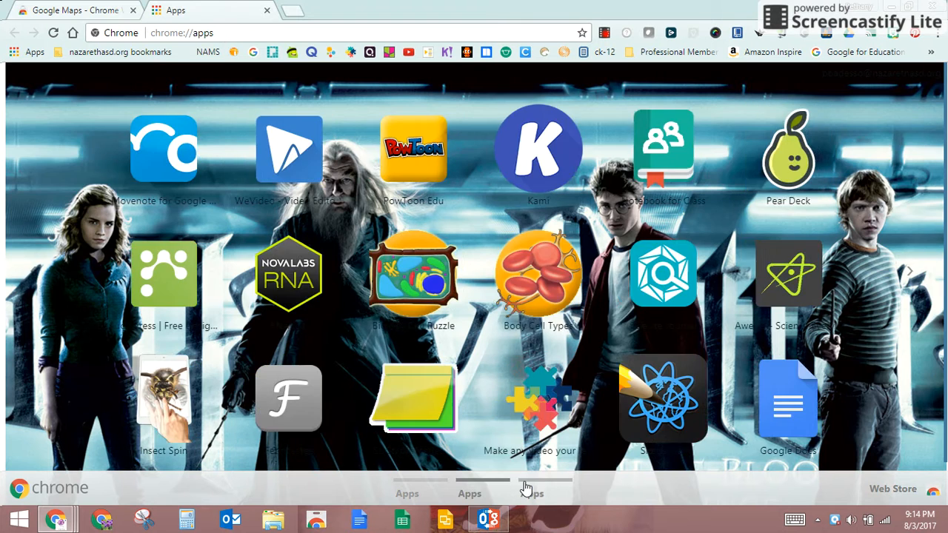
pyautogui.click(545, 493)
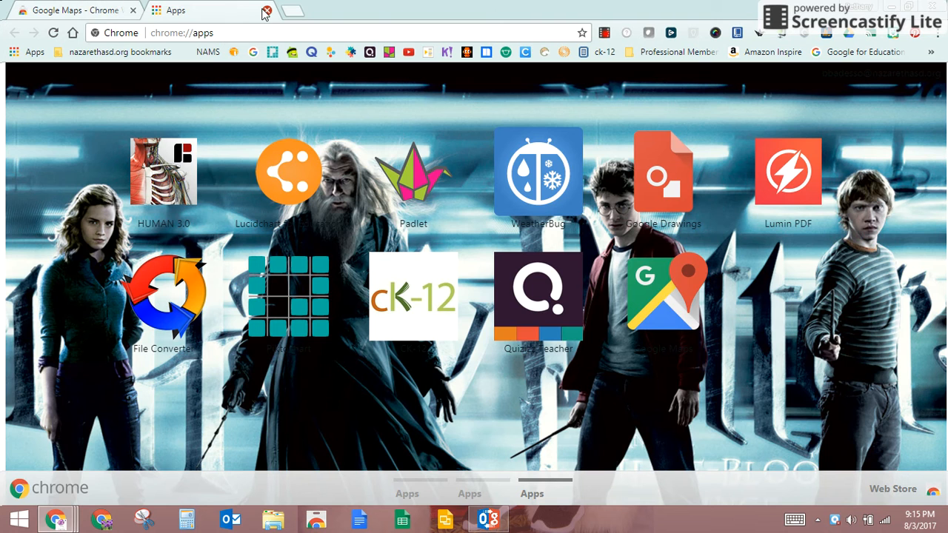
pyautogui.click(666, 289)
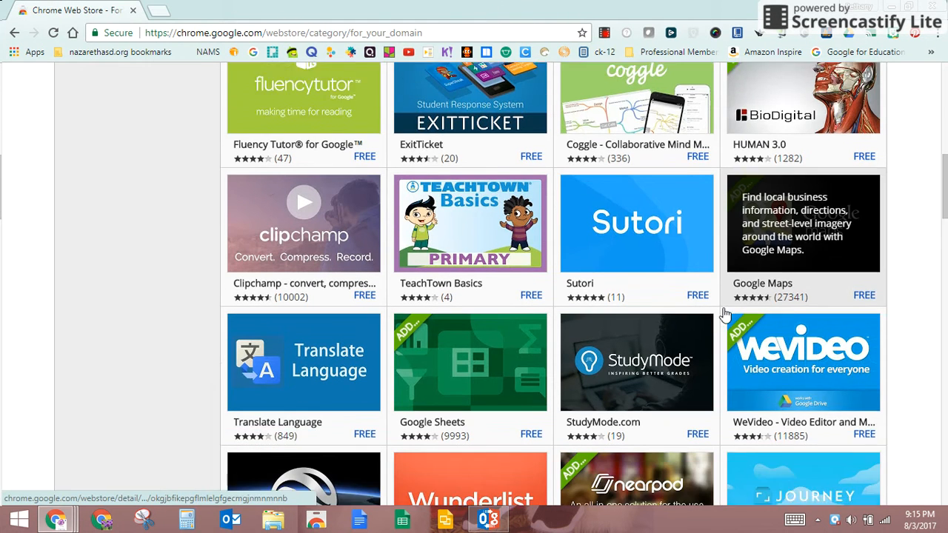
pyautogui.scroll(-3)
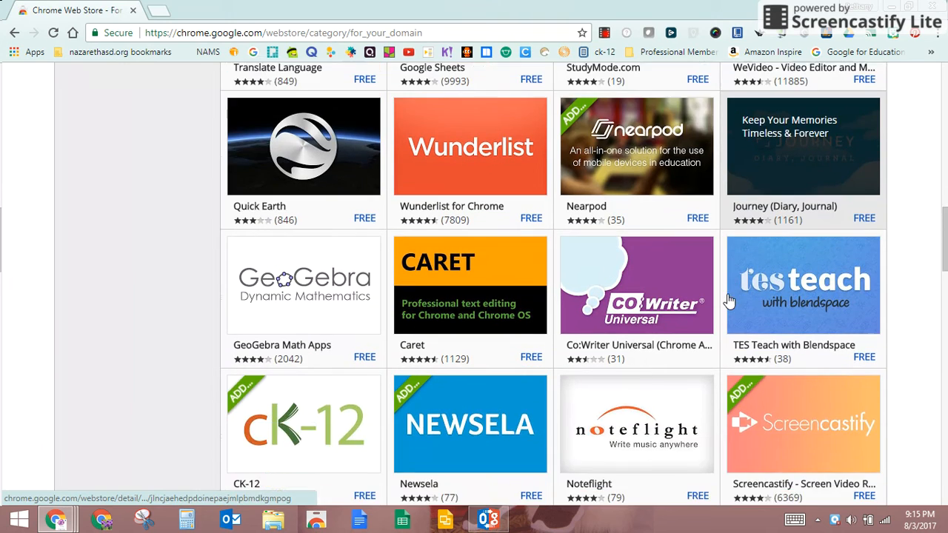
pyautogui.scroll(-3)
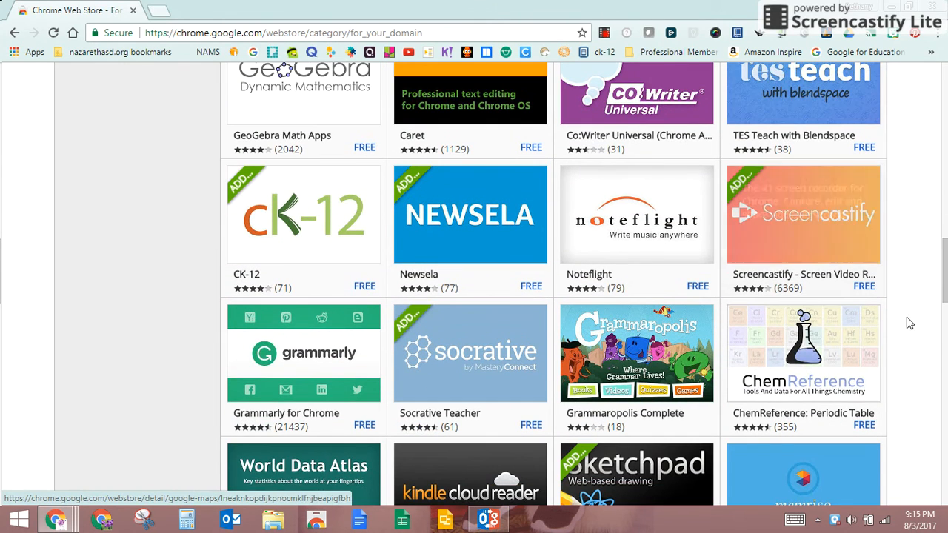
pyautogui.scroll(-3)
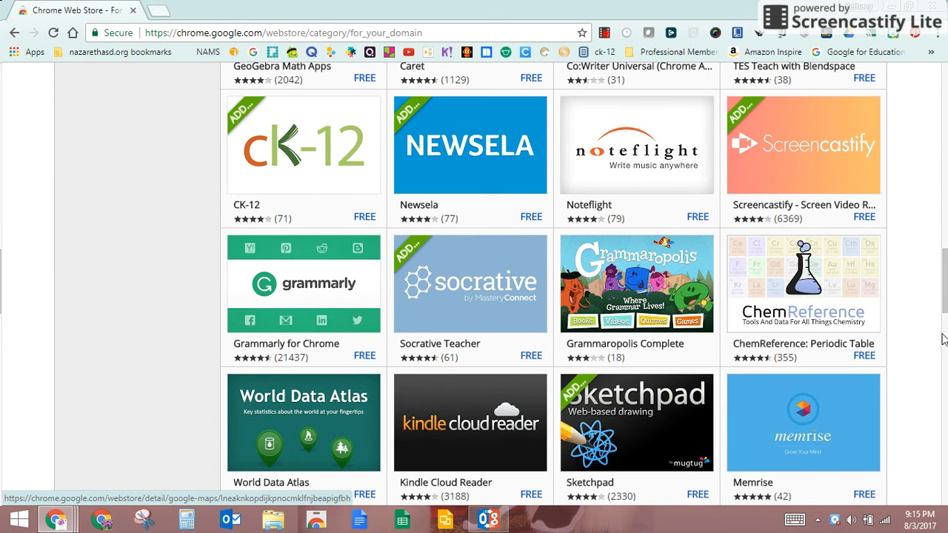
pyautogui.scroll(-3)
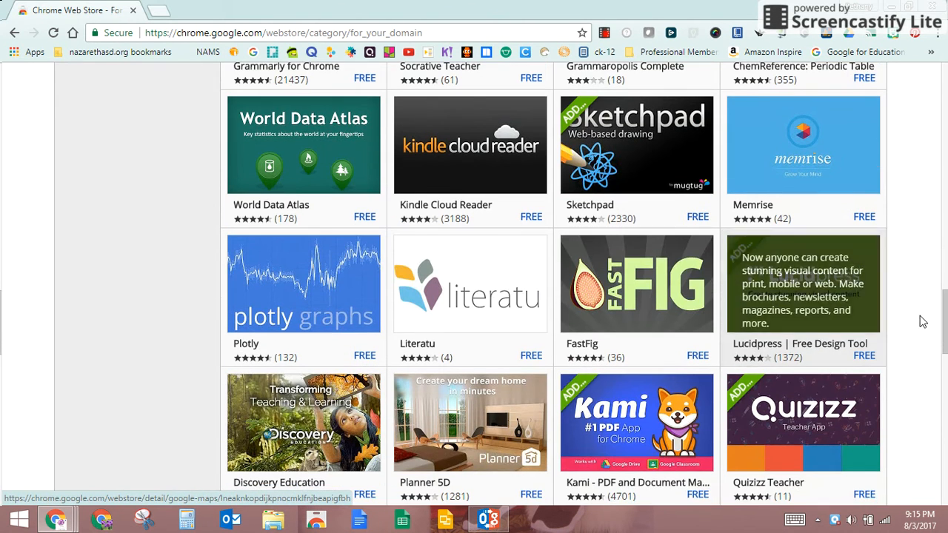
pyautogui.moveTo(927, 323)
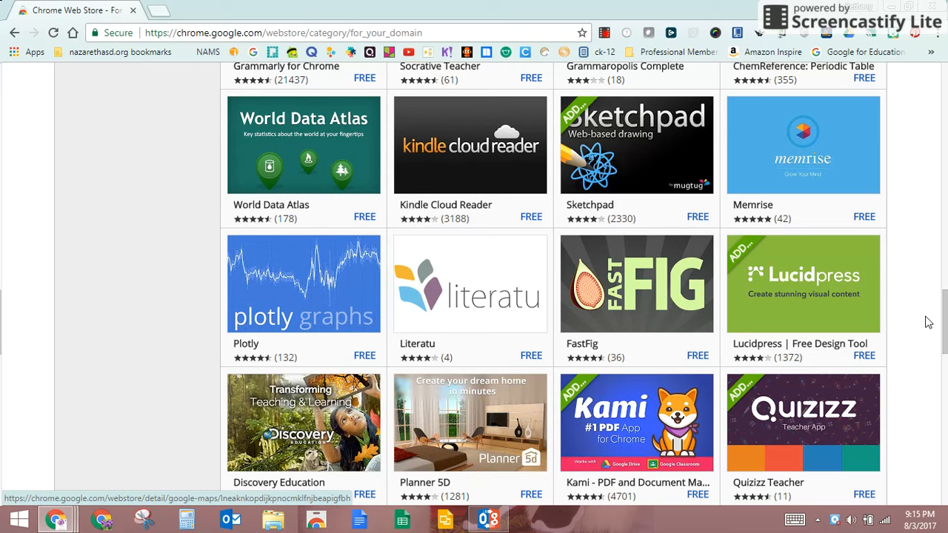
pyautogui.moveTo(838, 216)
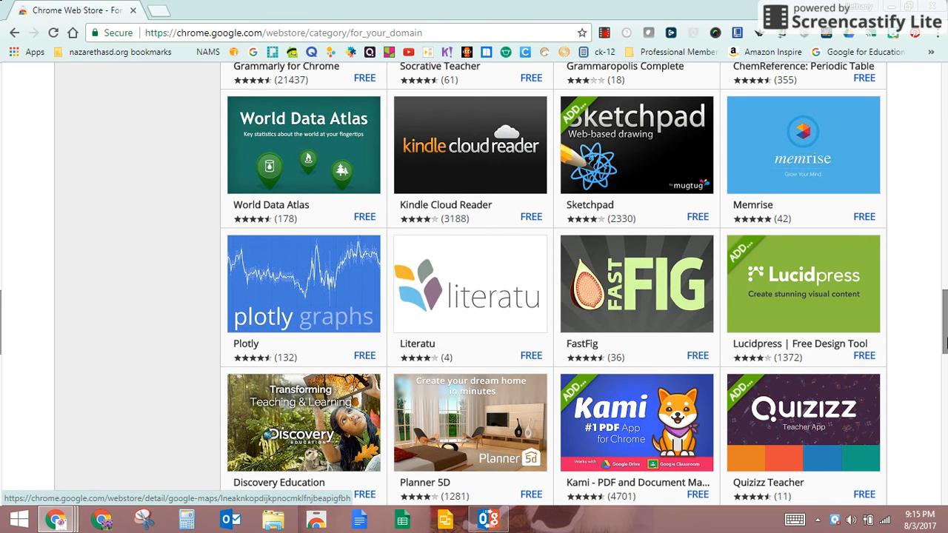
pyautogui.scroll(-3)
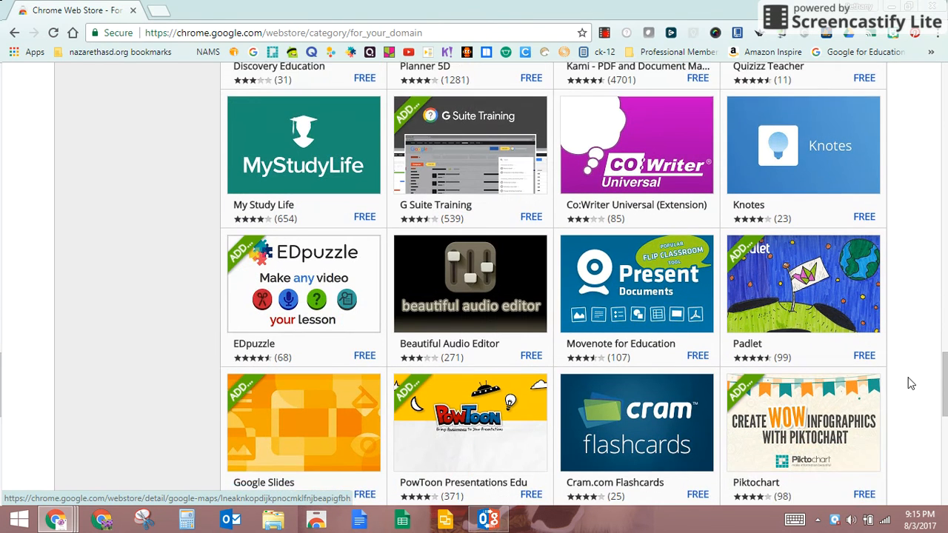
pyautogui.scroll(-3)
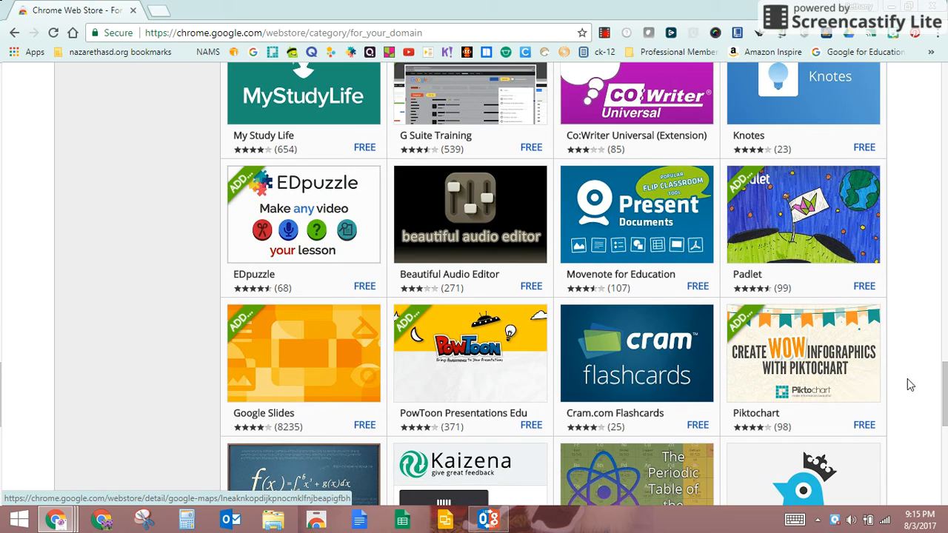
pyautogui.scroll(3)
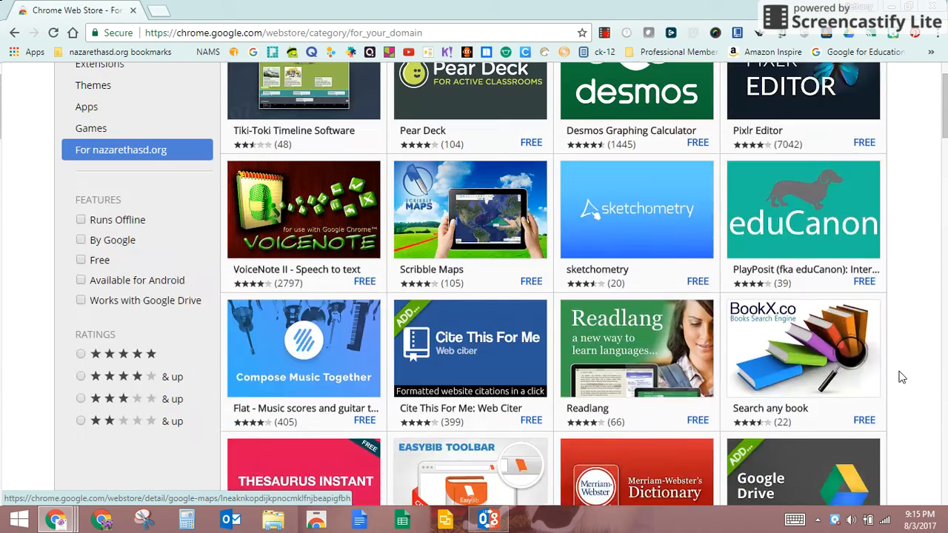
pyautogui.scroll(3)
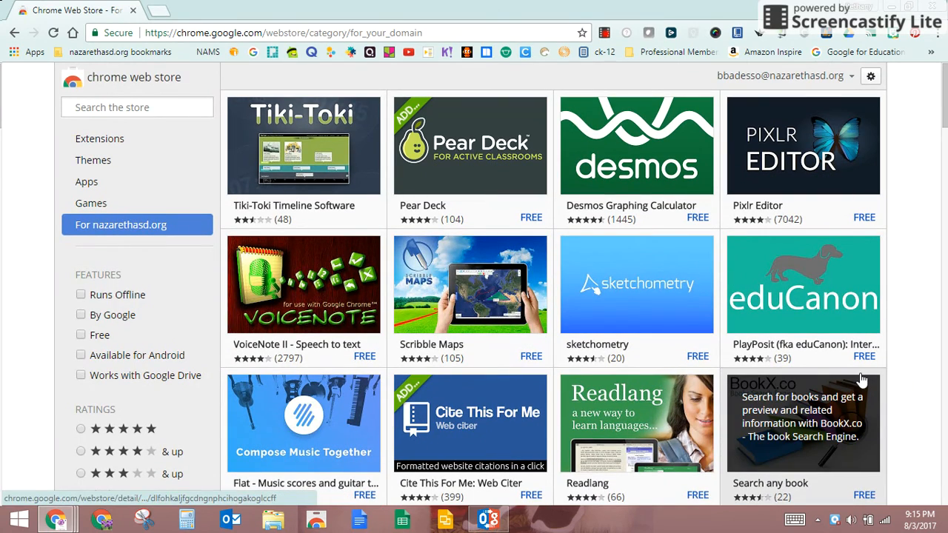
pyautogui.moveTo(693, 115)
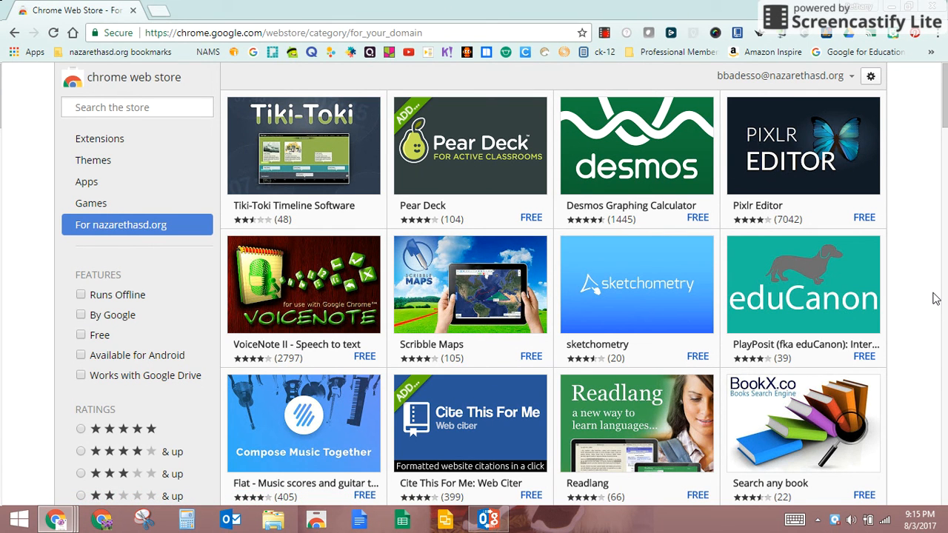
pyautogui.moveTo(748, 187)
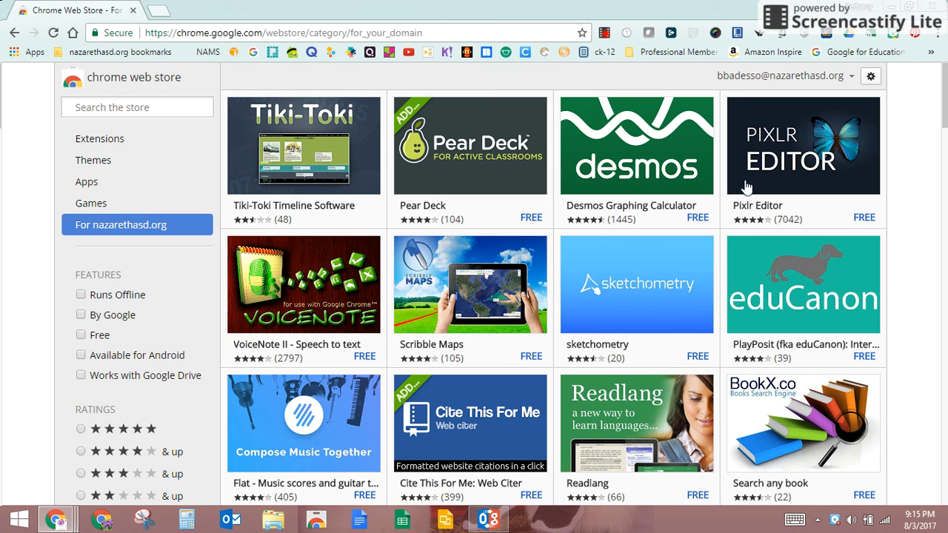